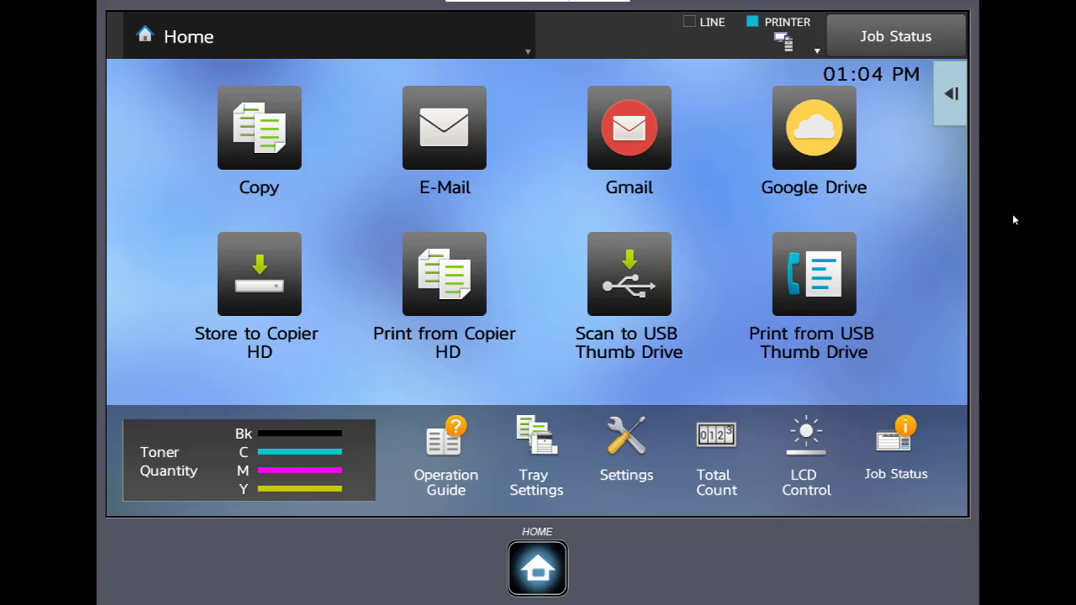
# Step: Launch the Gmail connector and submit the Google account name, reaching the password field
pyautogui.click(629, 128)
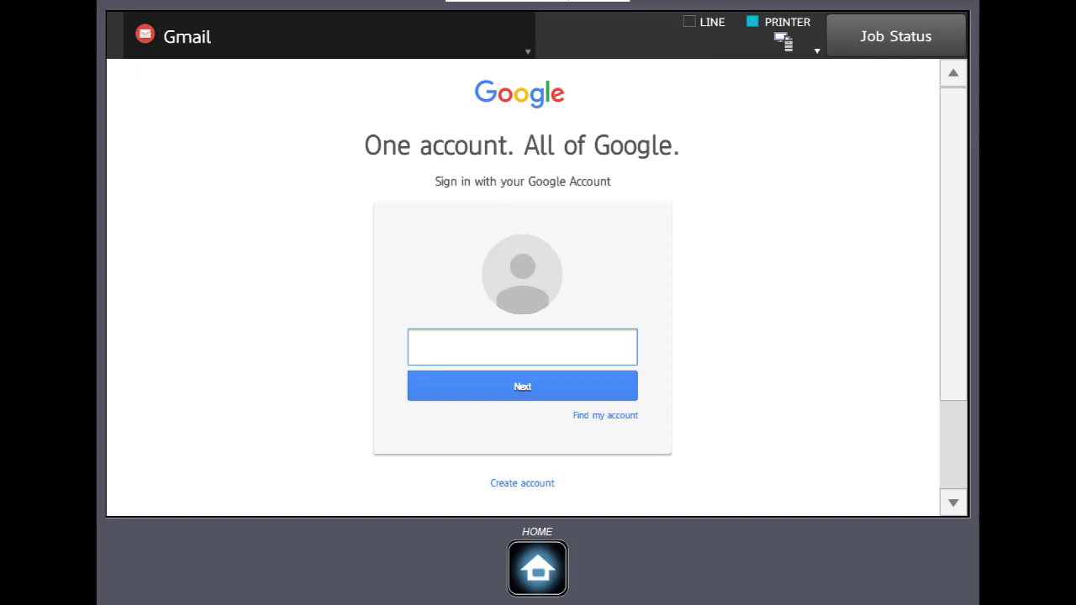
pyautogui.click(521, 347)
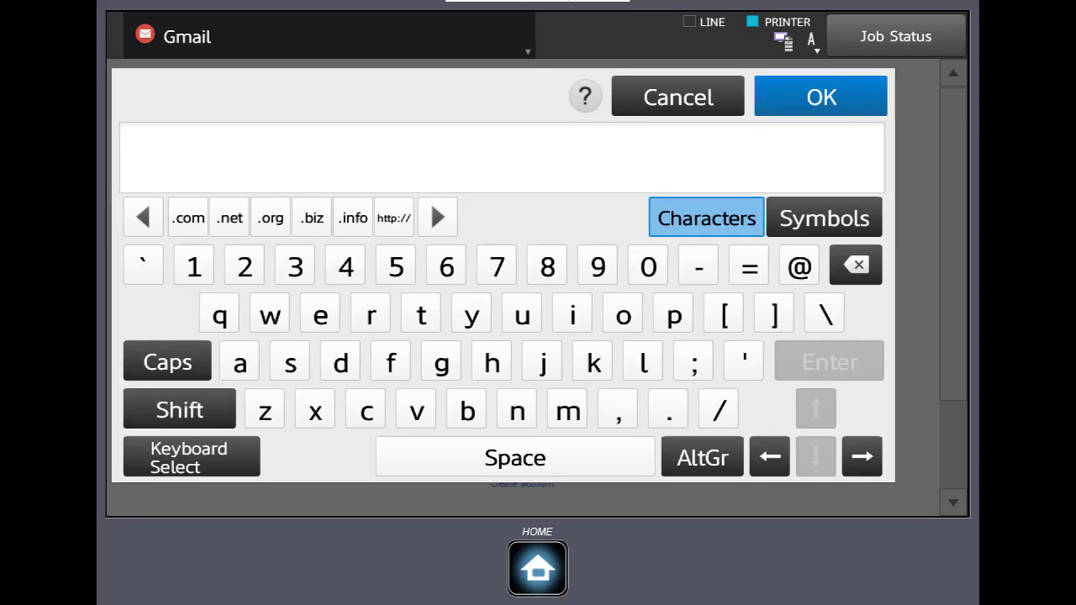
pyautogui.click(567, 410)
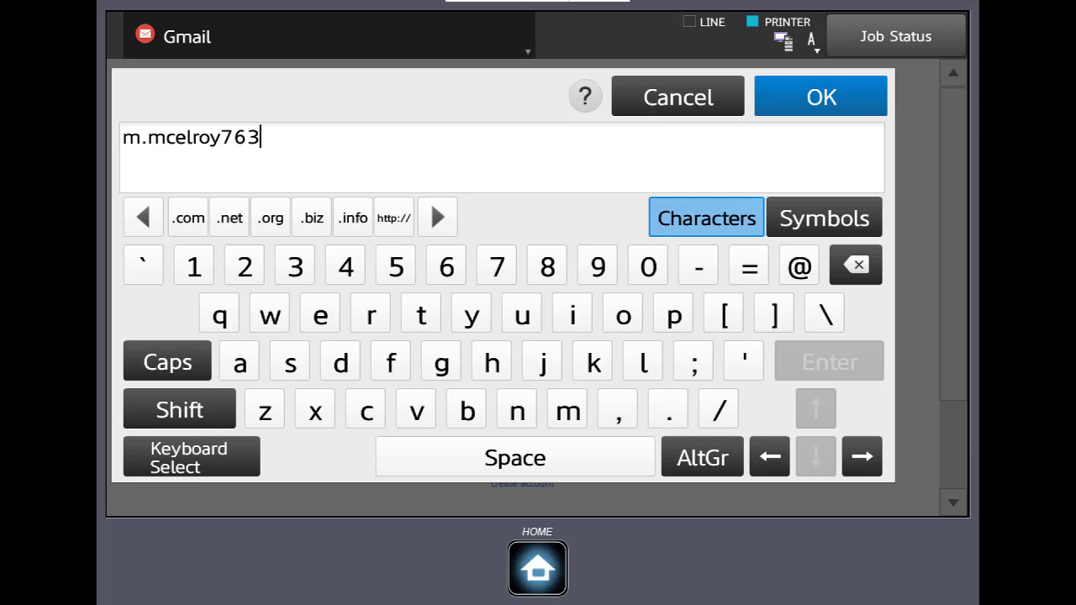
pyautogui.click(821, 96)
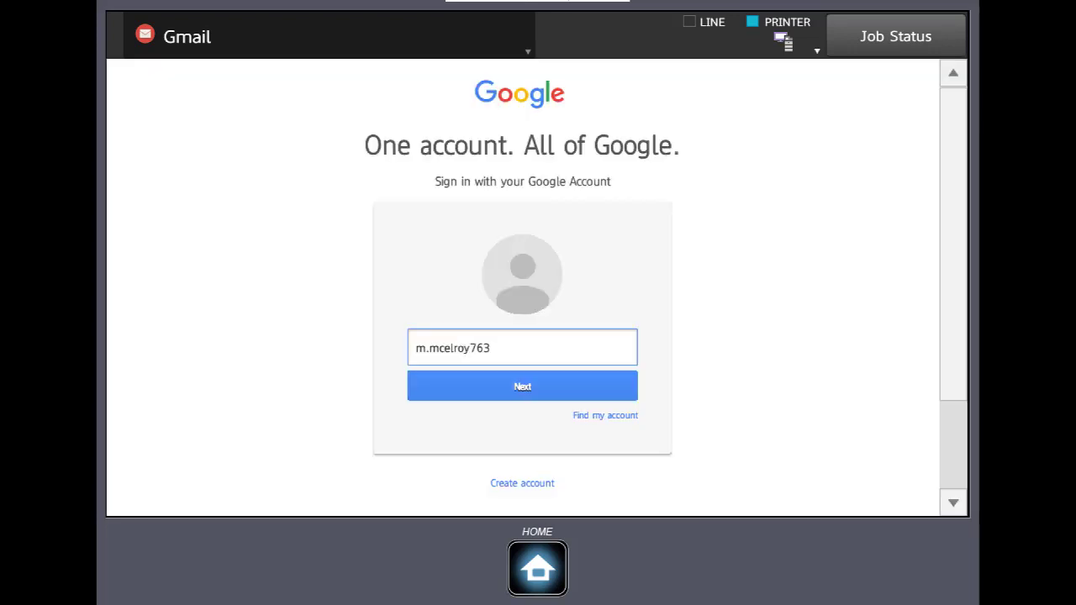
pyautogui.click(522, 385)
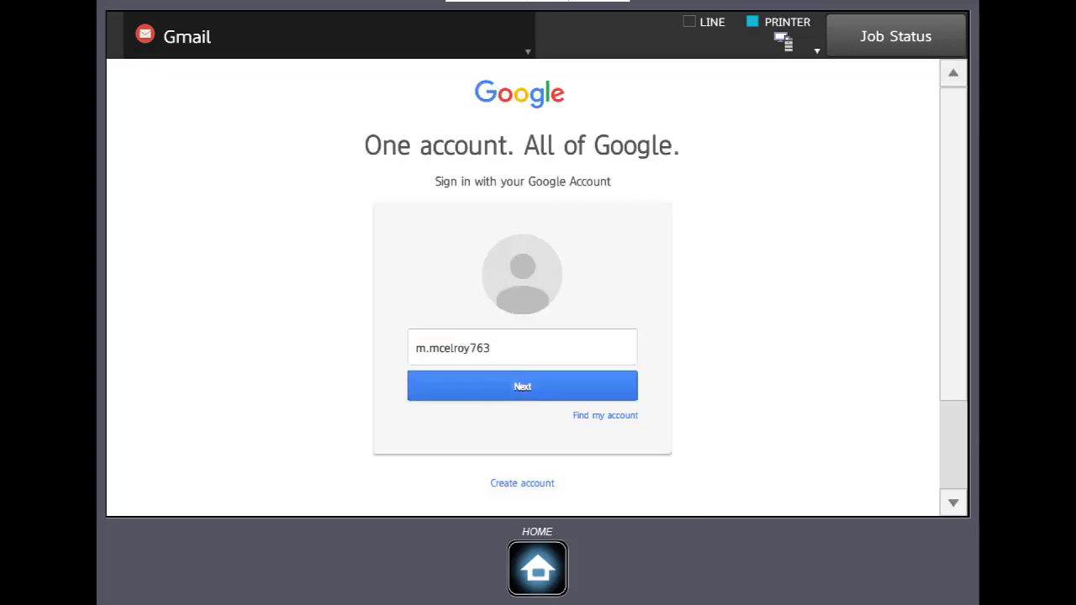
pyautogui.click(521, 347)
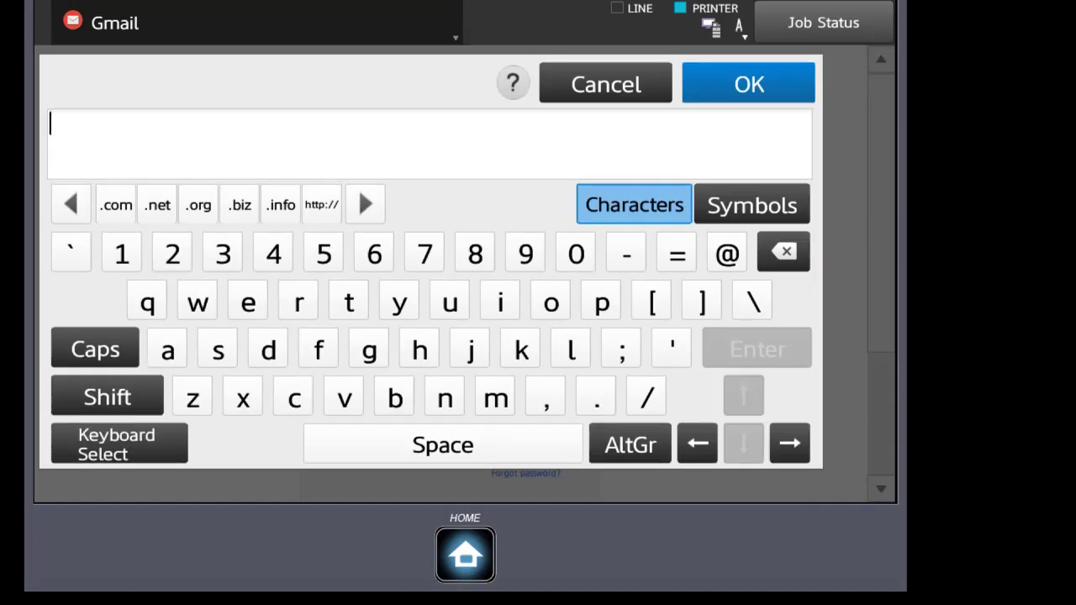
# Step: Enter the Google password and sign in to the account
pyautogui.click(107, 395)
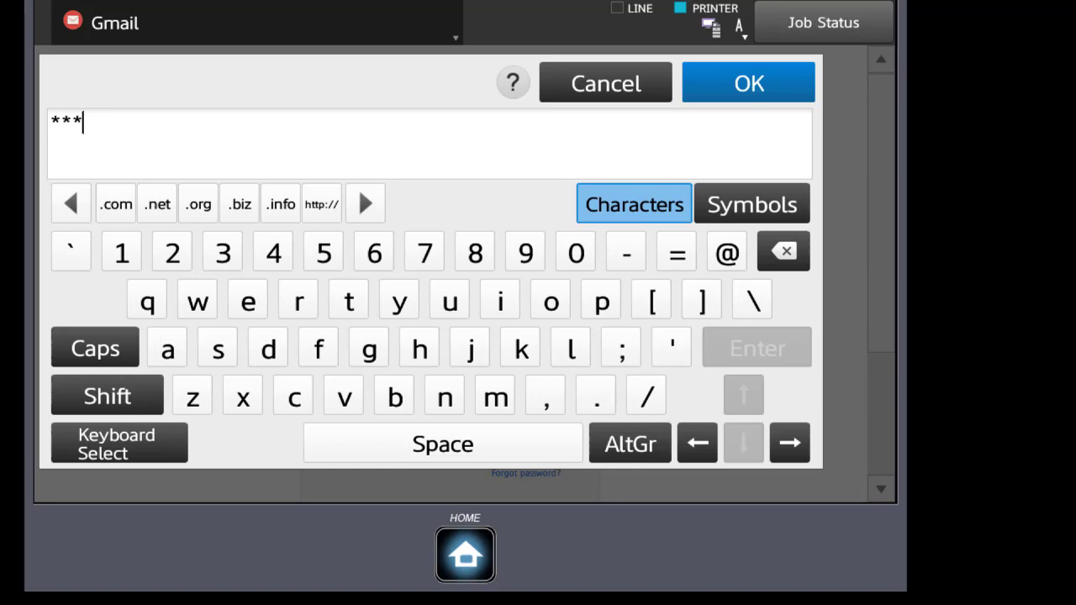
pyautogui.click(242, 397)
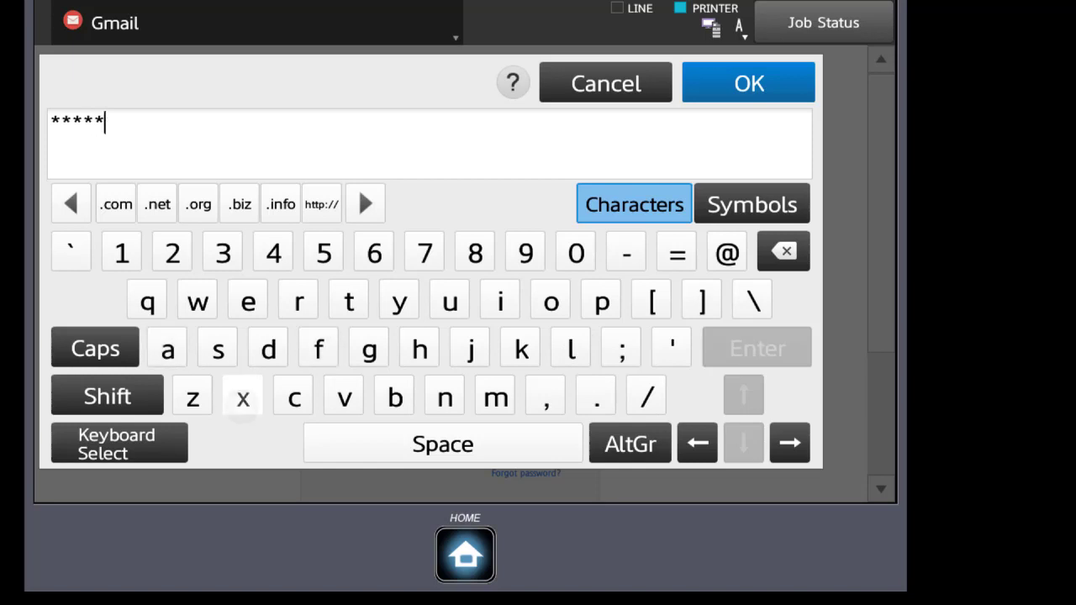
pyautogui.click(242, 397)
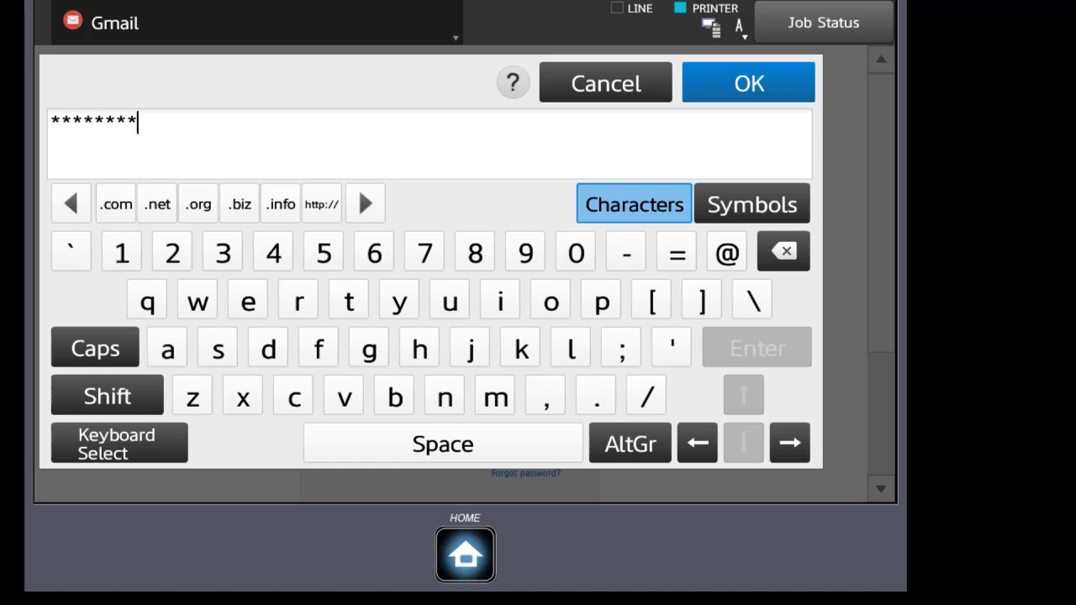
pyautogui.click(747, 82)
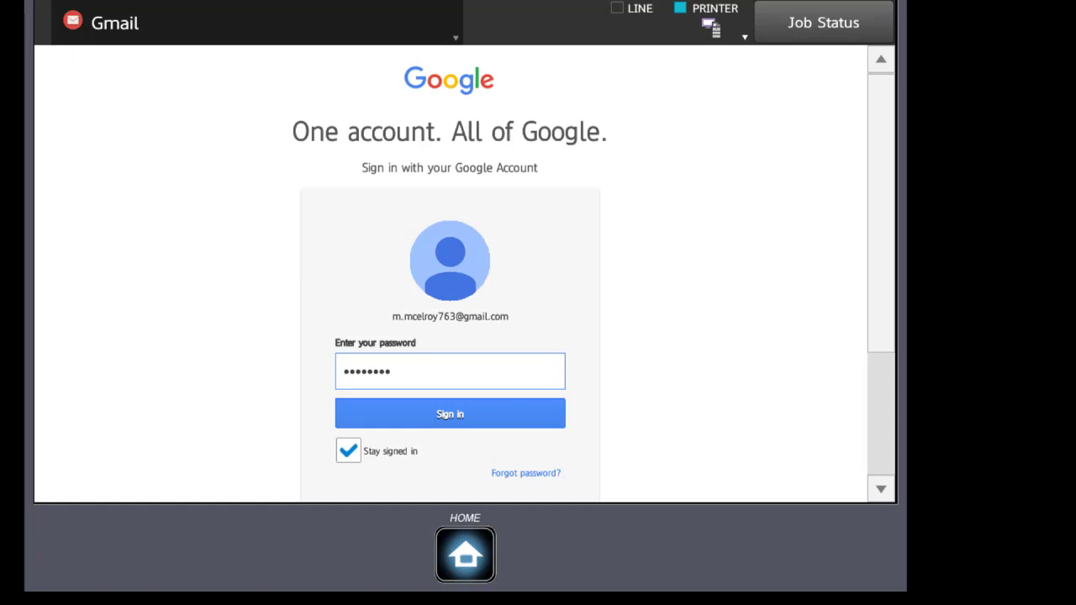
pyautogui.click(449, 413)
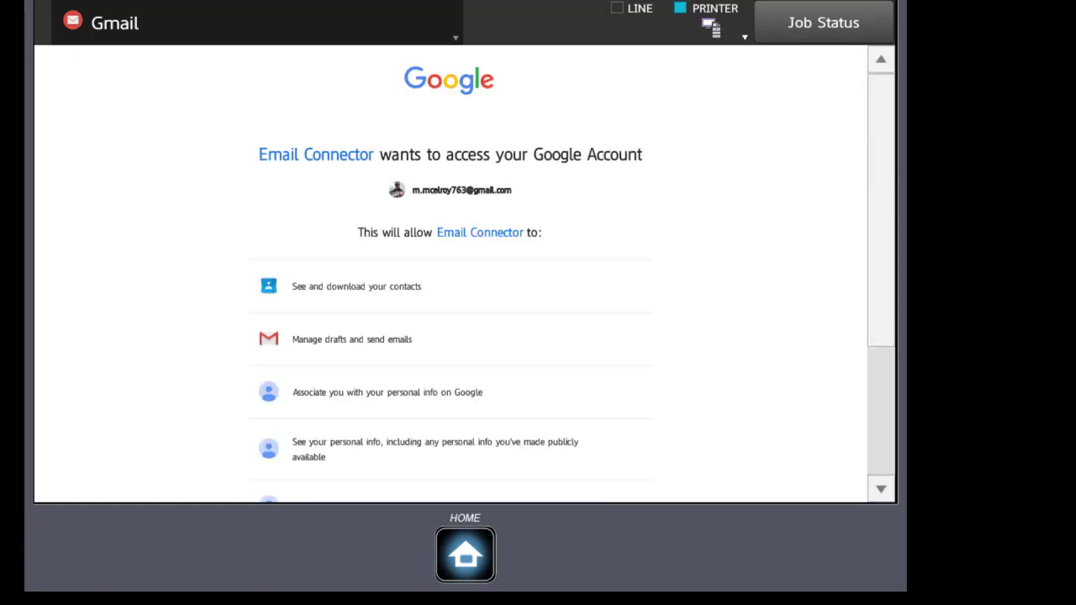
# Step: Allow Email Connector access to the account, reaching the Gmail send form
pyautogui.scroll(-3)
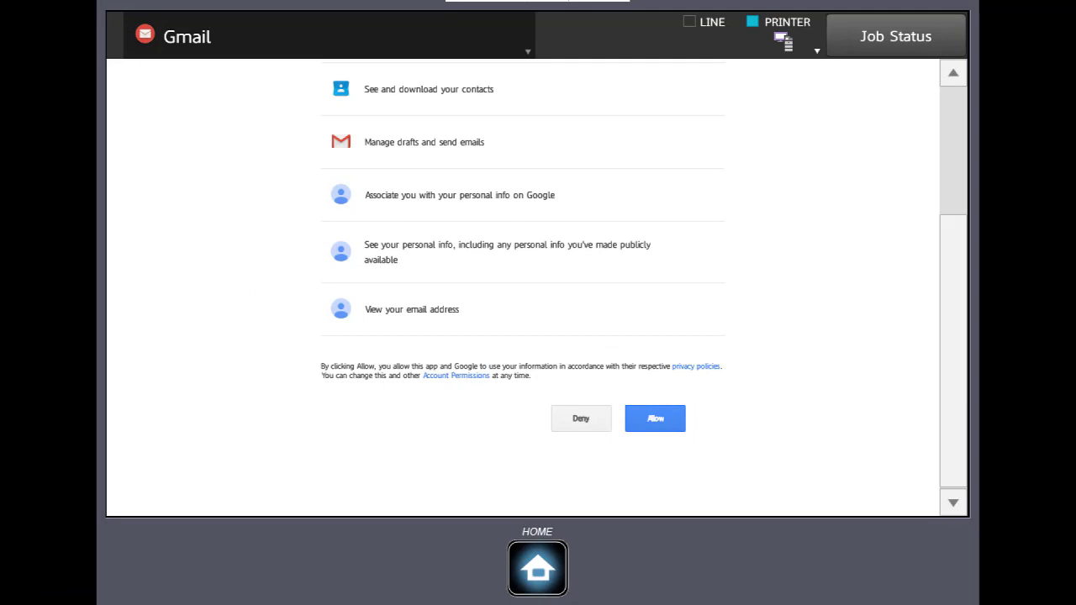
pyautogui.click(656, 417)
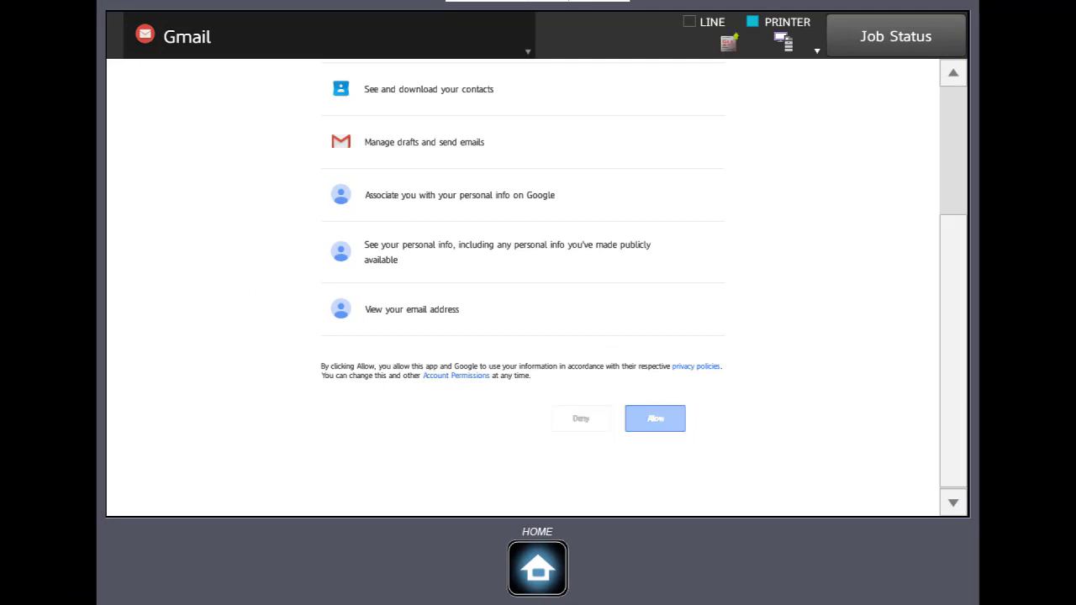
pyautogui.click(656, 418)
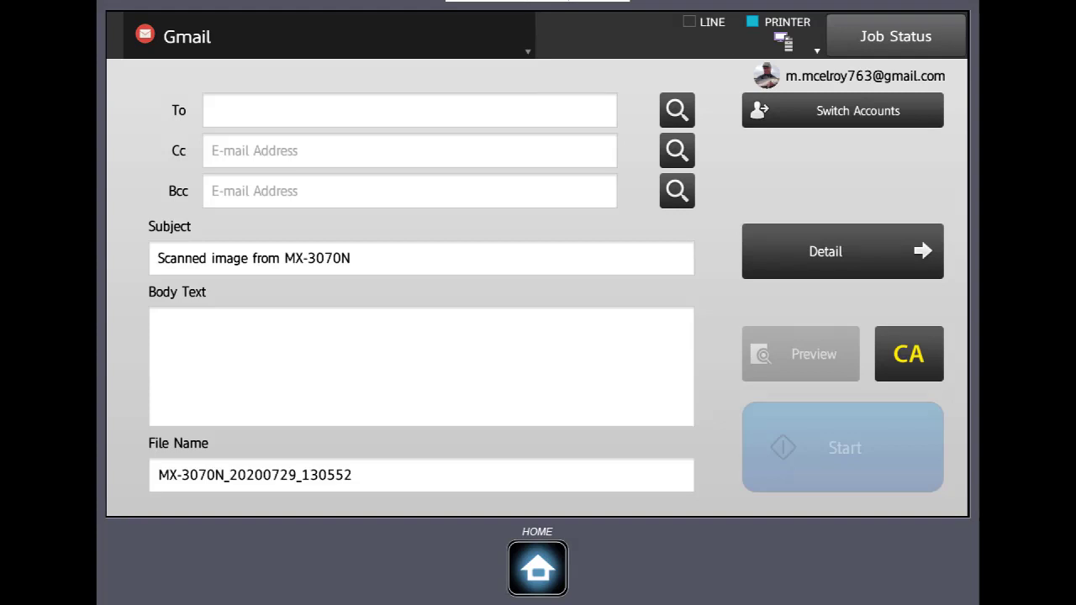
pyautogui.click(410, 111)
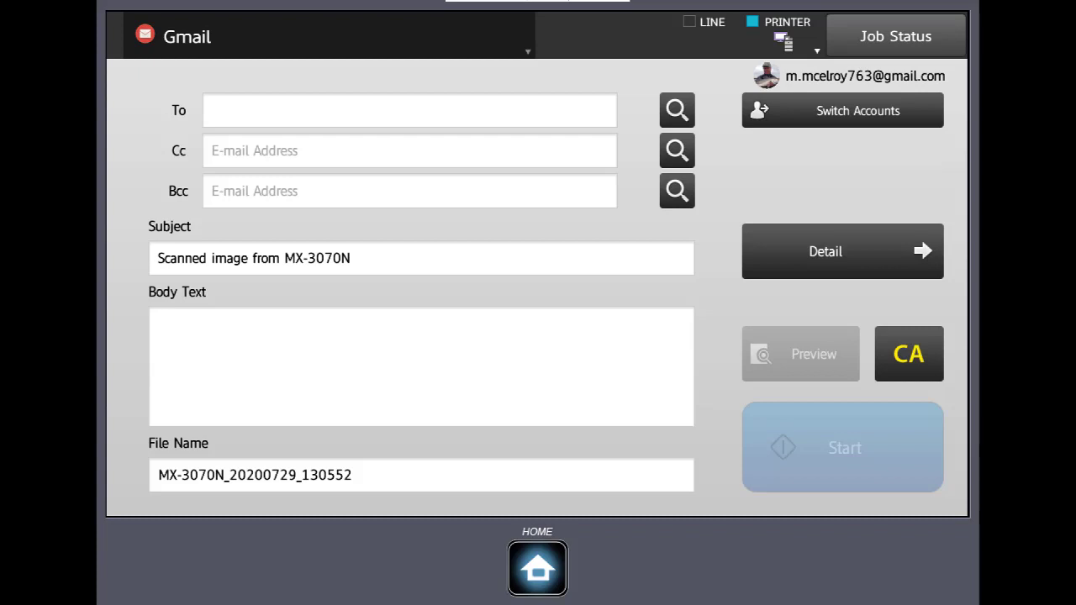
# Step: Go Home, launch Google Drive and submit the account name ending 'oy763'
pyautogui.click(538, 569)
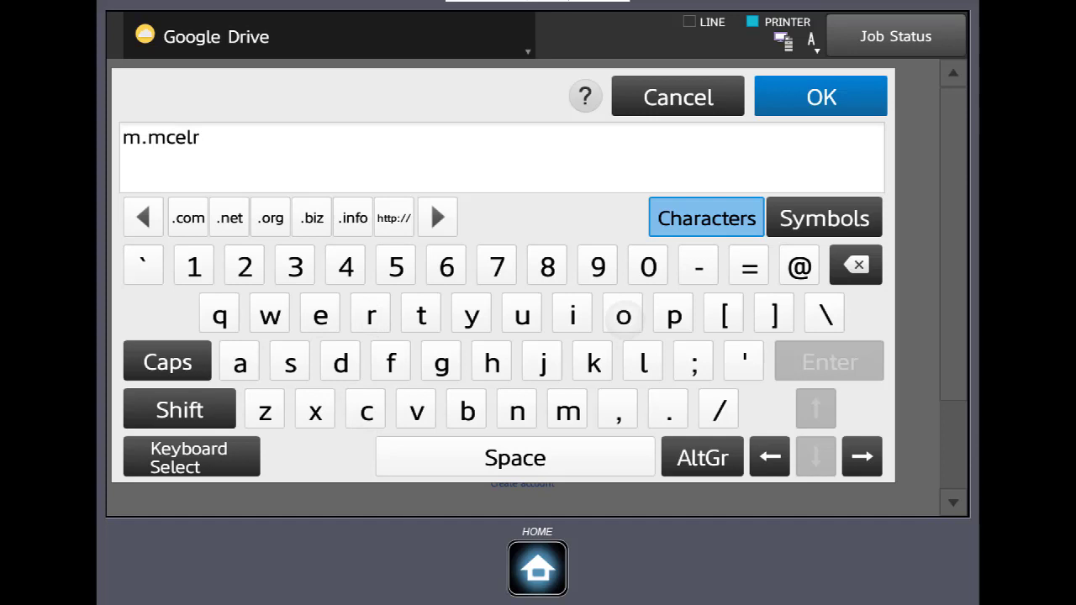
pyautogui.write('oy763')
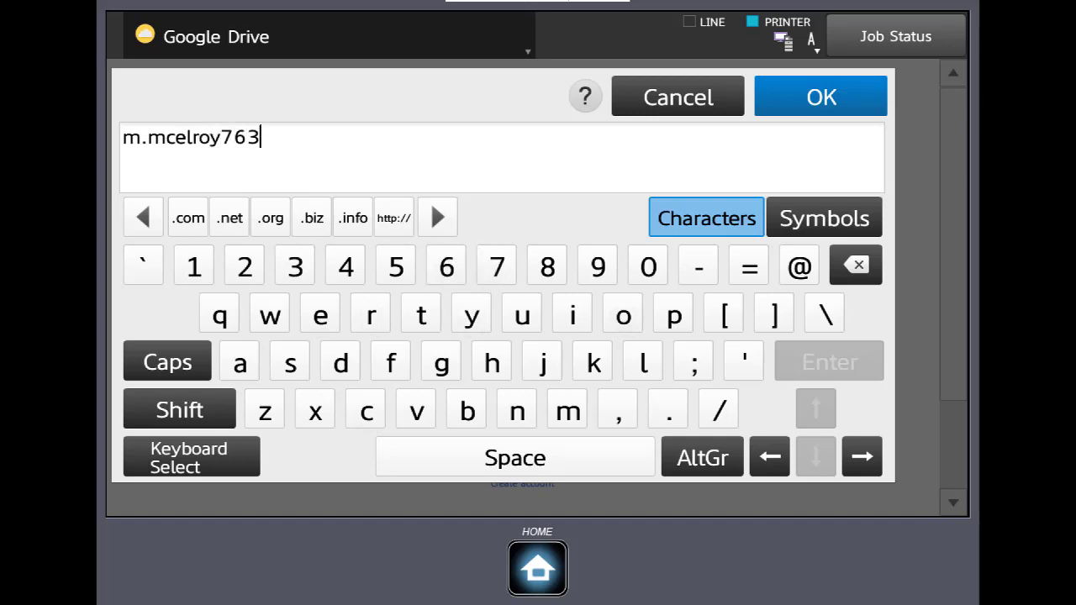
pyautogui.click(821, 96)
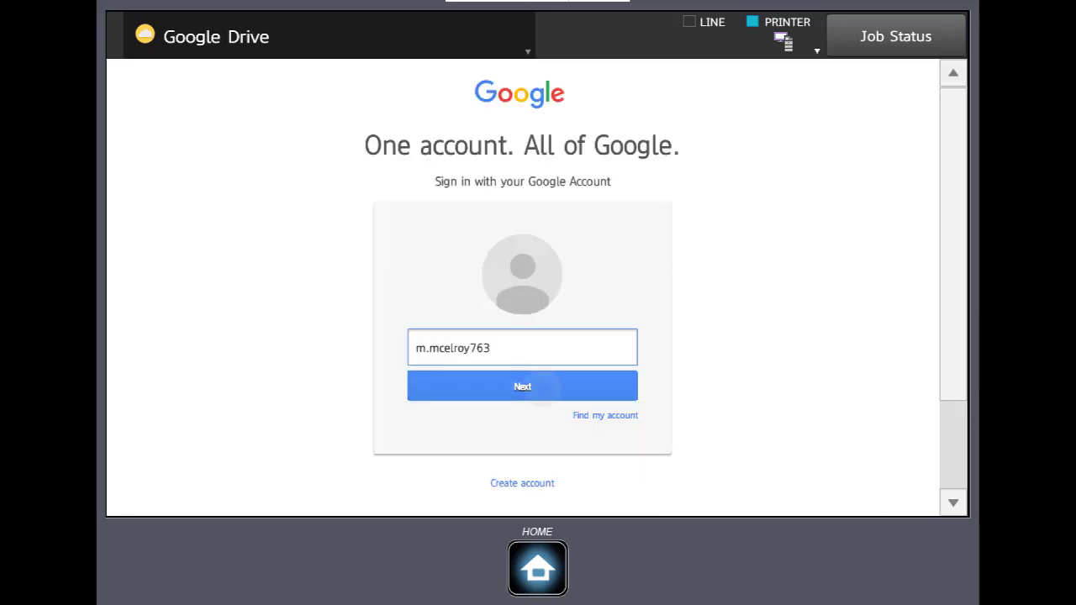
# Step: Enter the Google password and sign in to the account for Drive
pyautogui.click(522, 385)
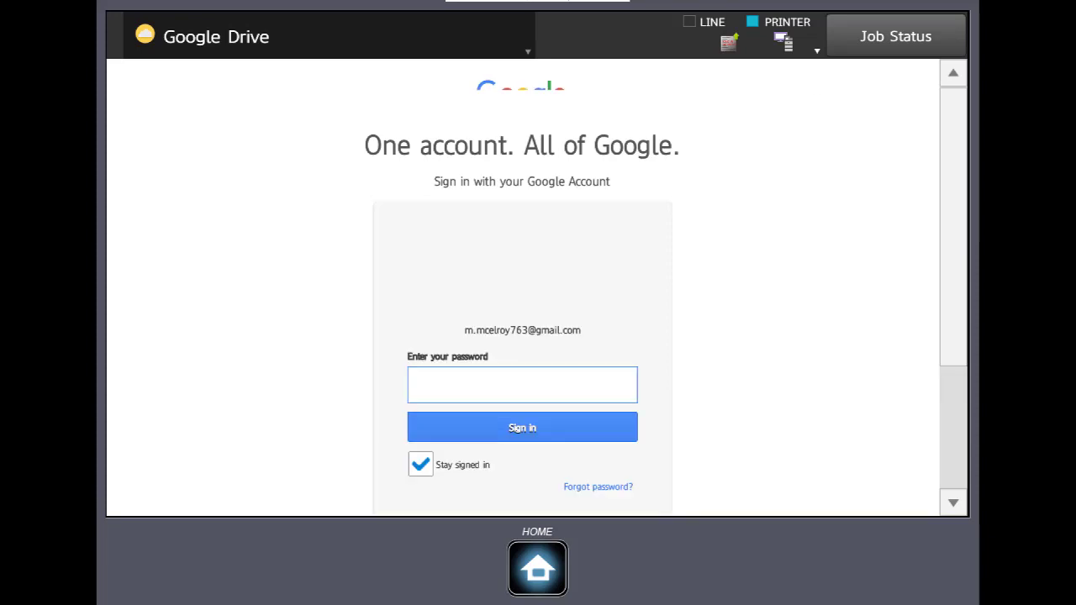
pyautogui.click(521, 384)
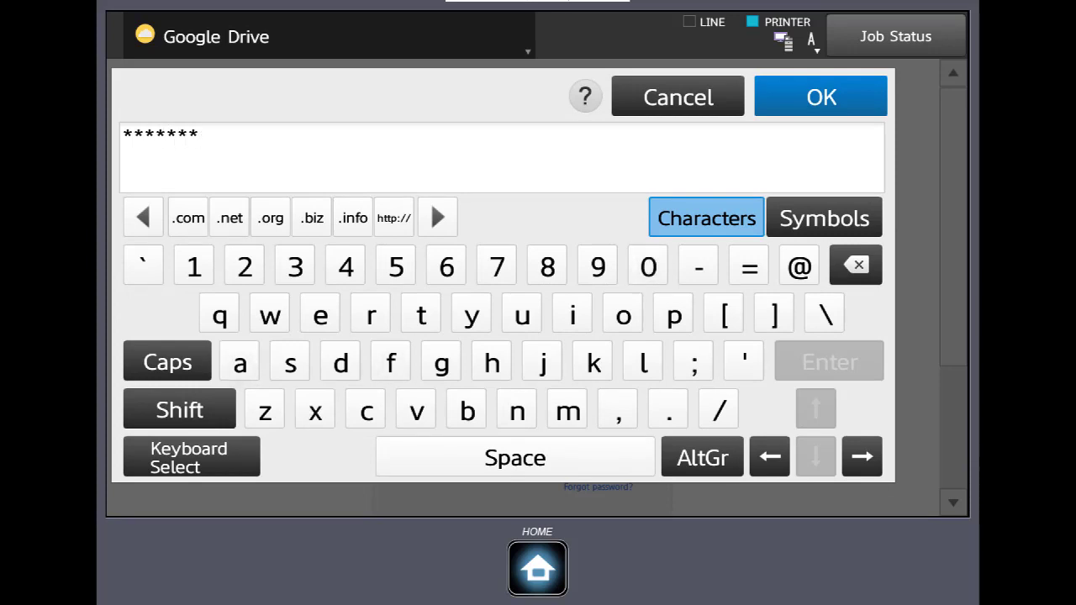
pyautogui.click(820, 96)
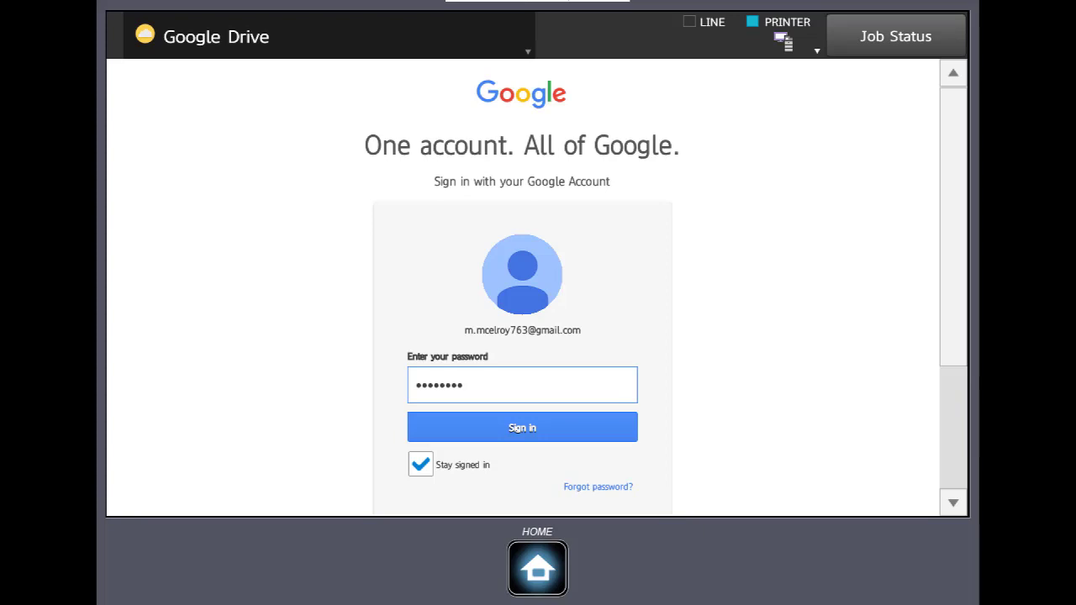
pyautogui.click(521, 427)
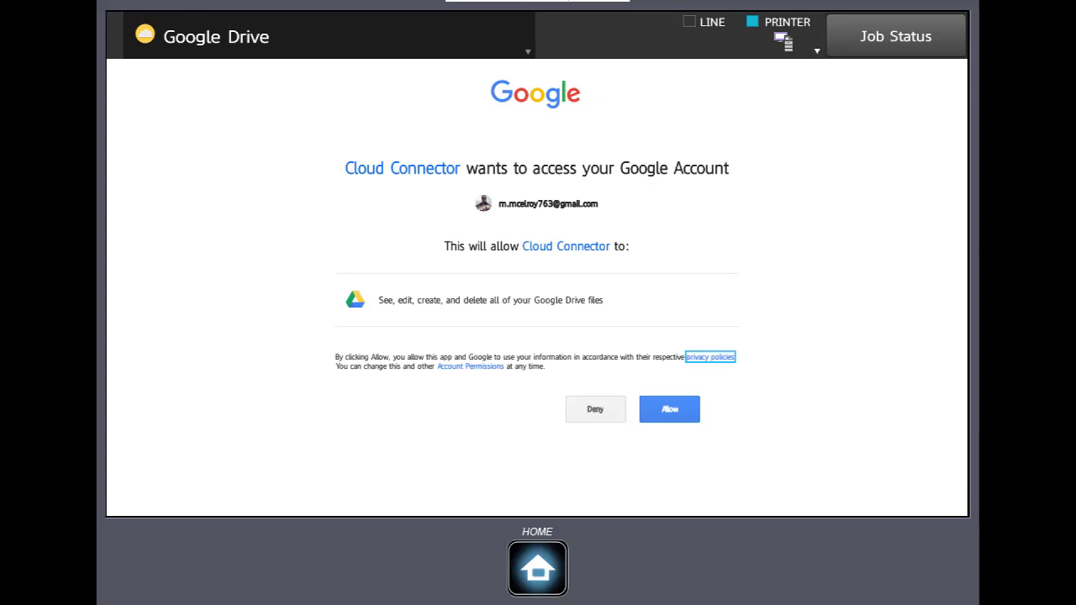
# Step: Allow Cloud Connector access to Drive files, reaching the print-or-scan choice
pyautogui.click(670, 410)
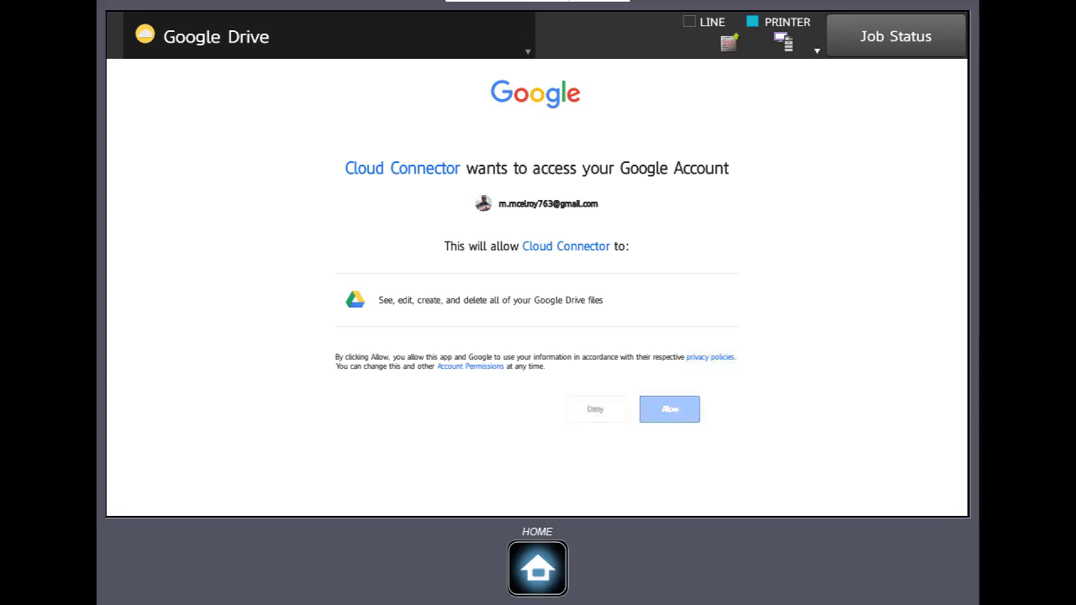
pyautogui.click(669, 411)
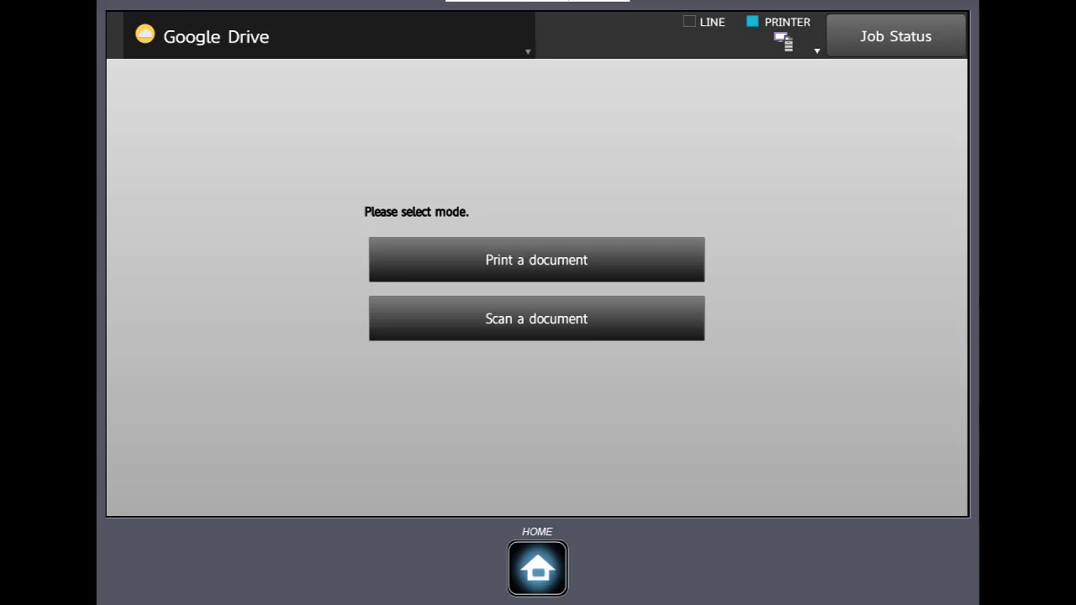
# Step: View the Drive file list via Print a document, then switch back to the mode choice
pyautogui.click(535, 259)
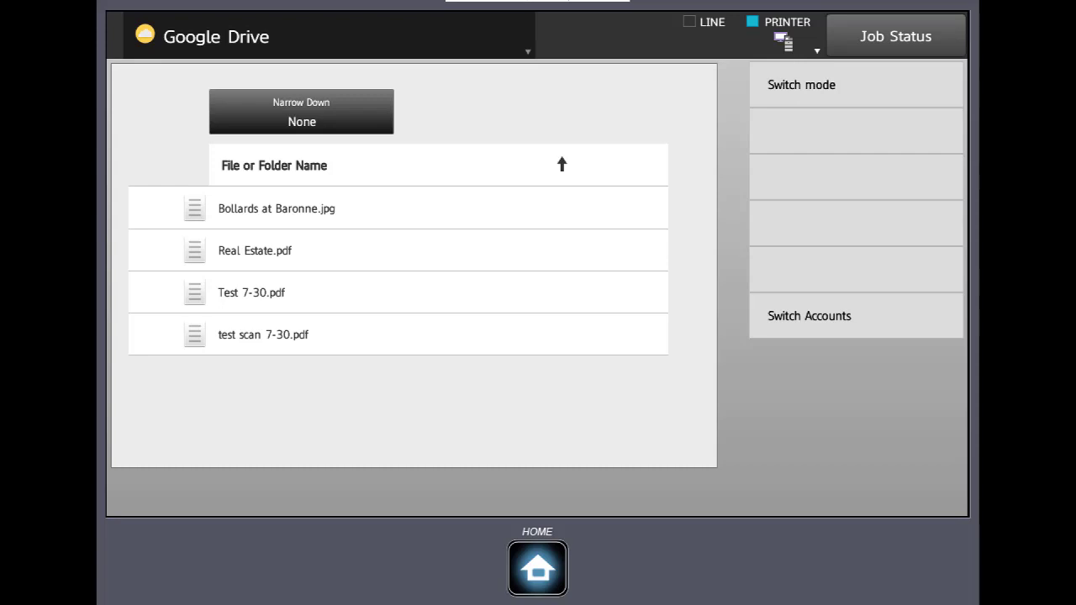
pyautogui.click(801, 84)
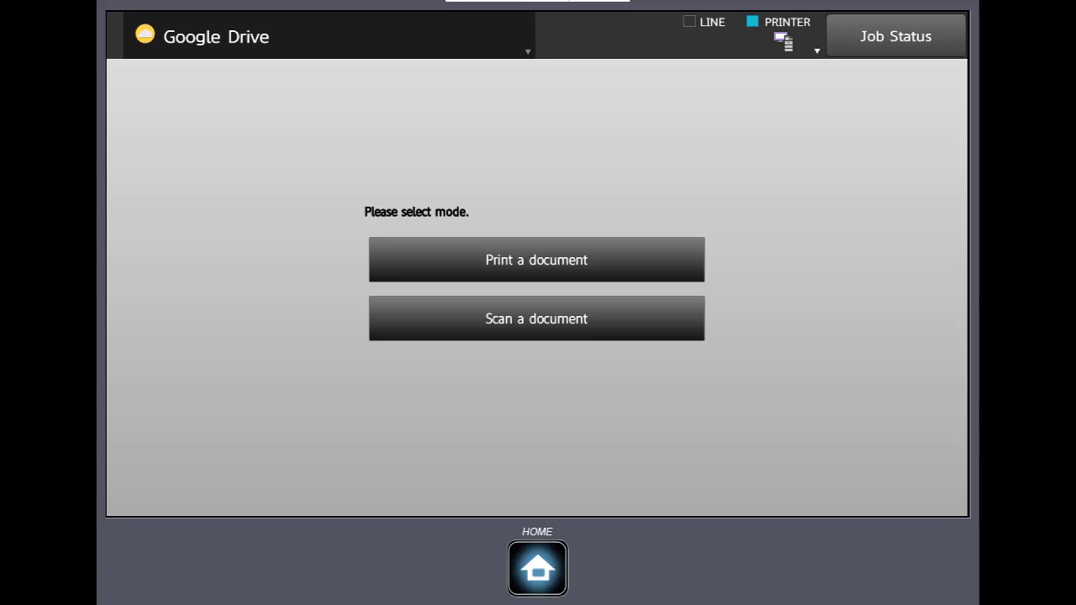
pyautogui.click(537, 320)
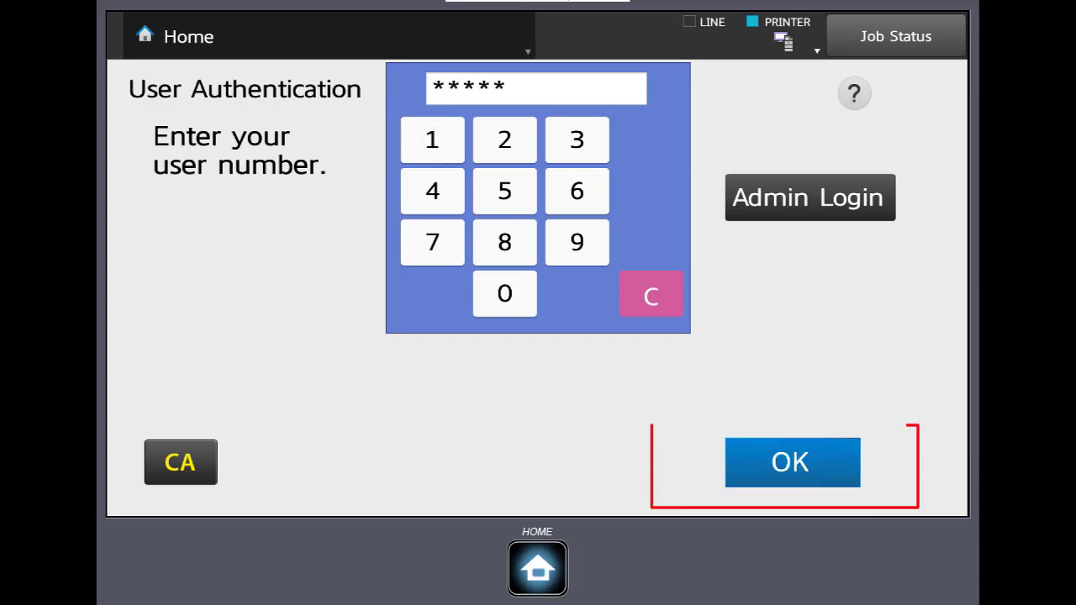
# Step: Confirm the user number to log in, then launch Gmail from Home
pyautogui.click(791, 461)
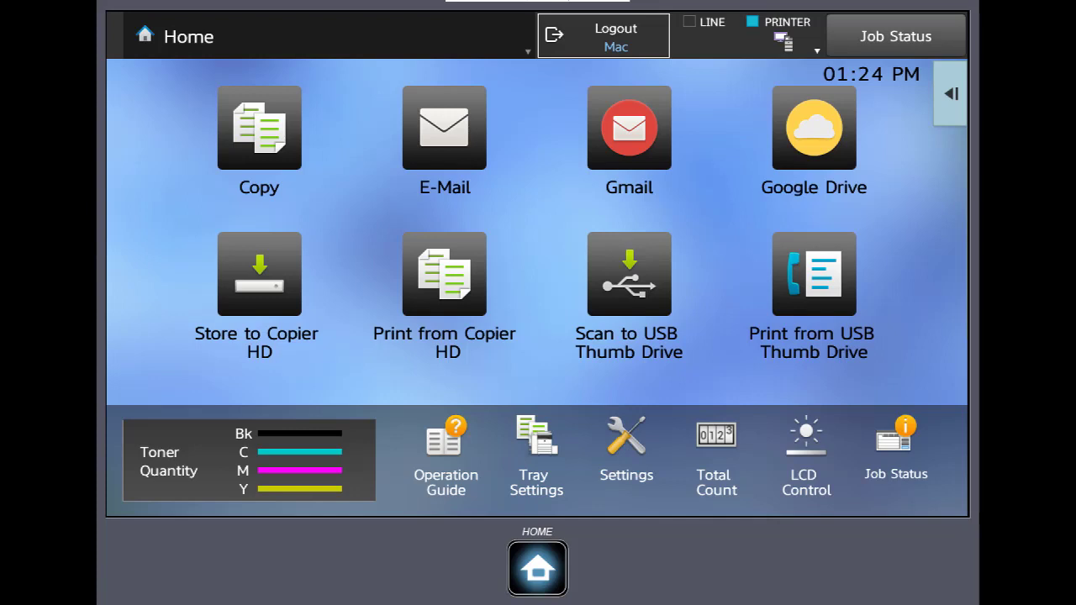
pyautogui.click(629, 128)
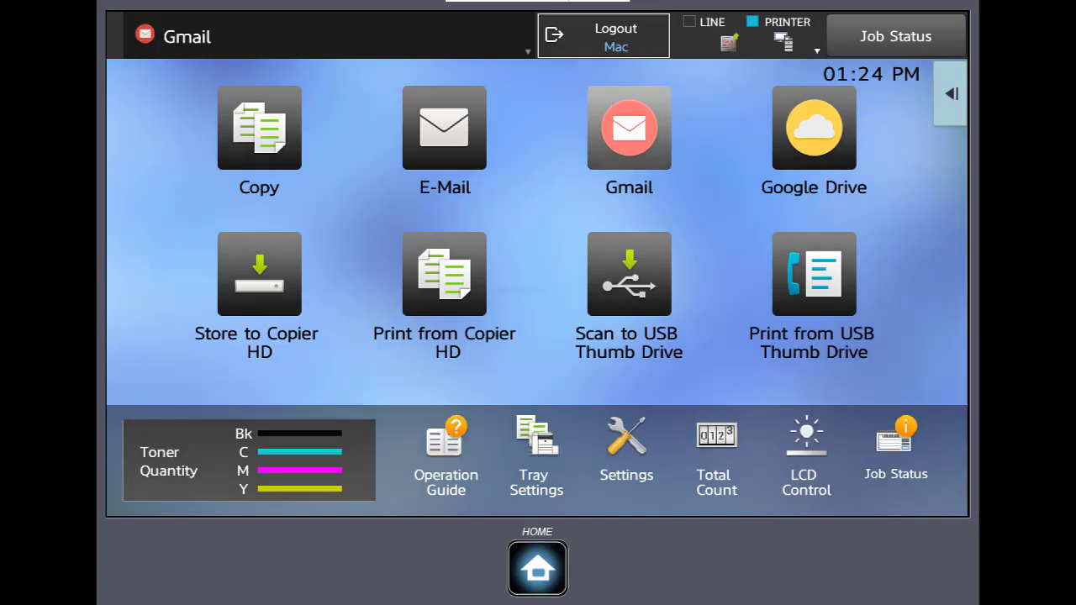
# Step: Enter the account name ('.mce', 'oy763') on Gmail's Google sign-in and confirm it
pyautogui.click(629, 128)
pyautogui.write('m')
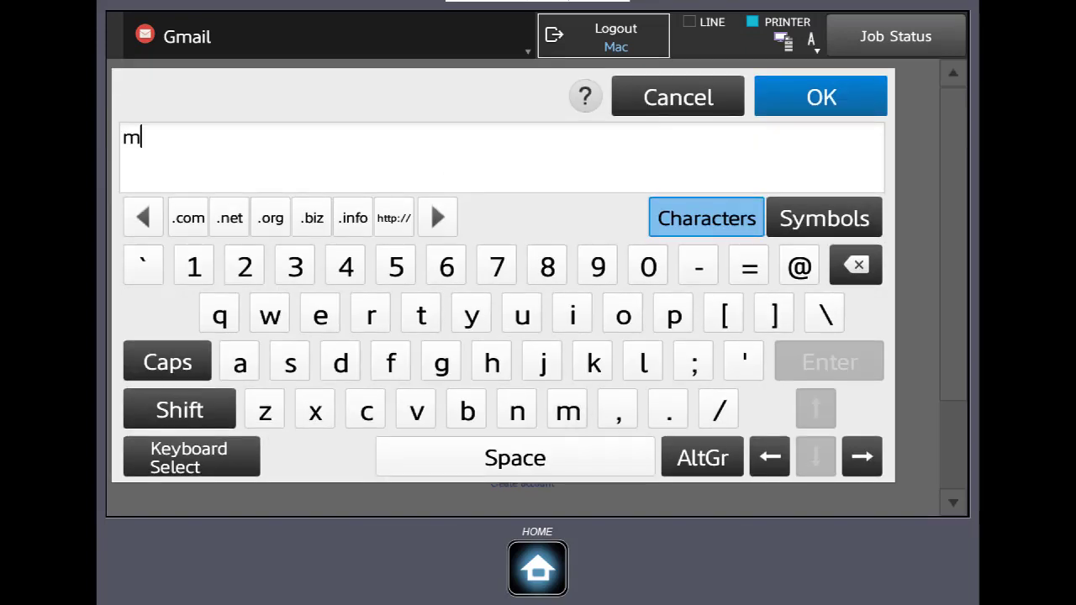
pyautogui.write('.mcelr')
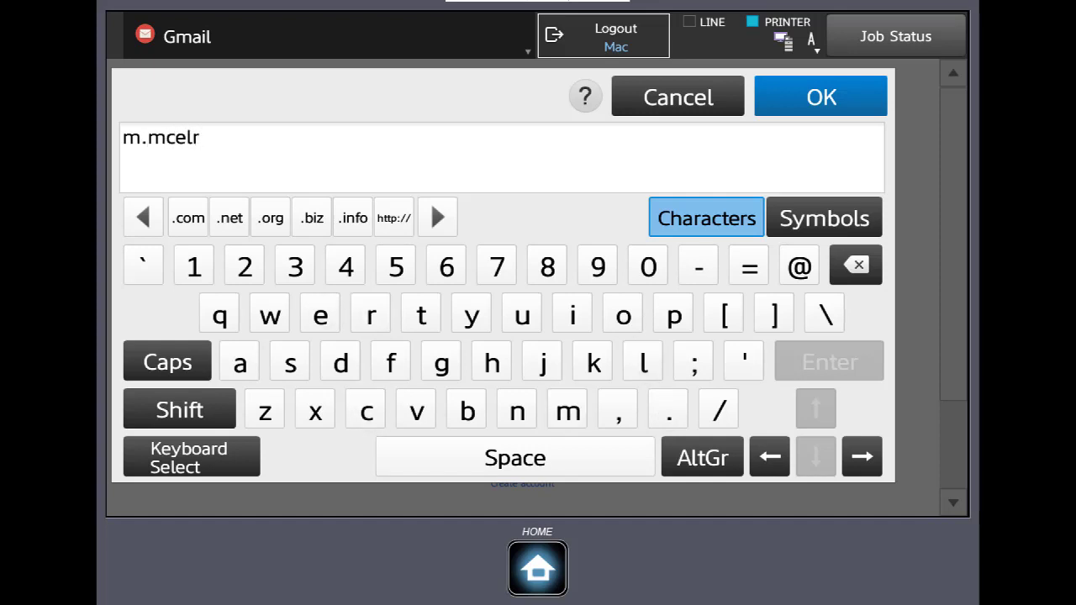
pyautogui.write('oy763')
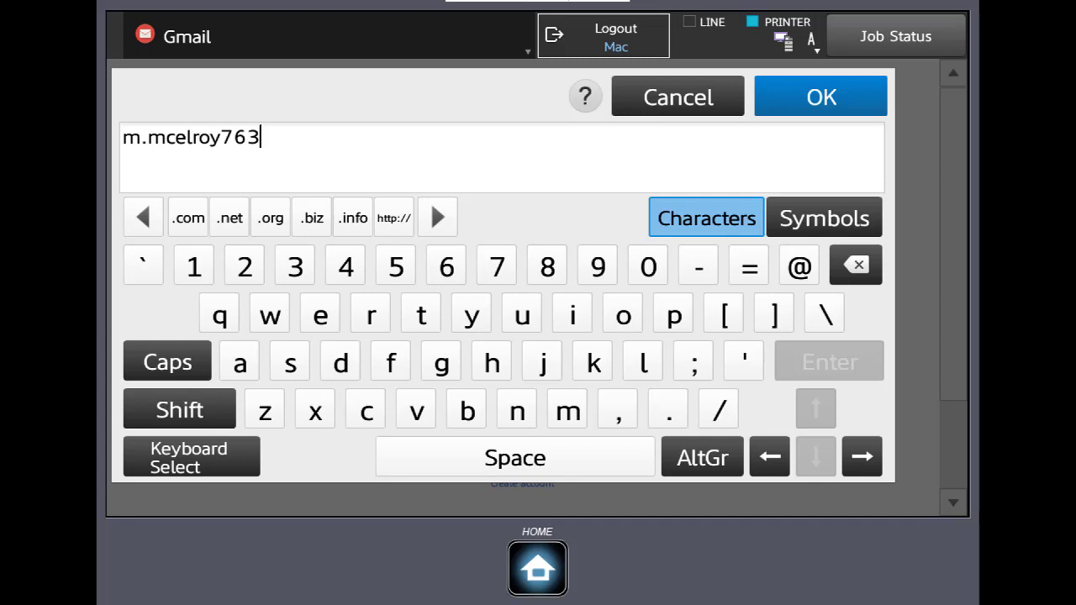
pyautogui.click(820, 96)
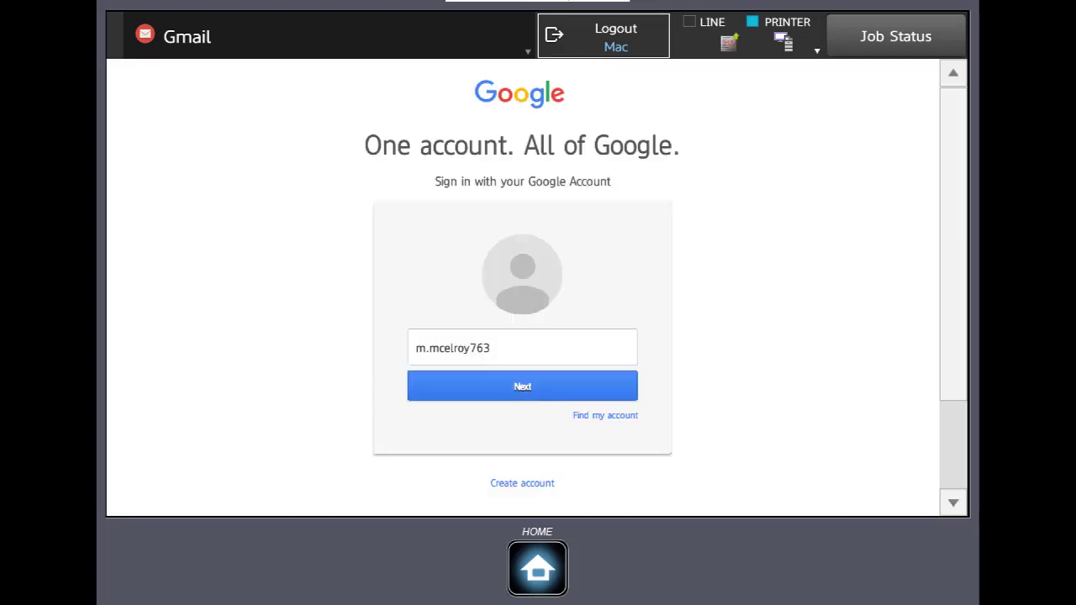
# Step: Enter the Google password and sign in so Email Connector requests access
pyautogui.click(521, 386)
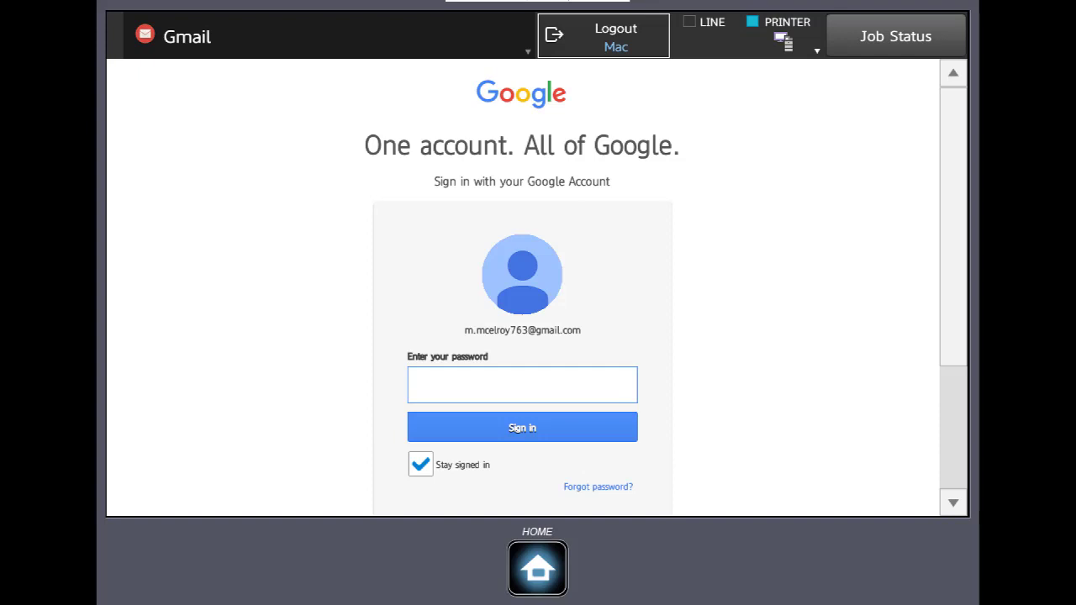
pyautogui.click(521, 384)
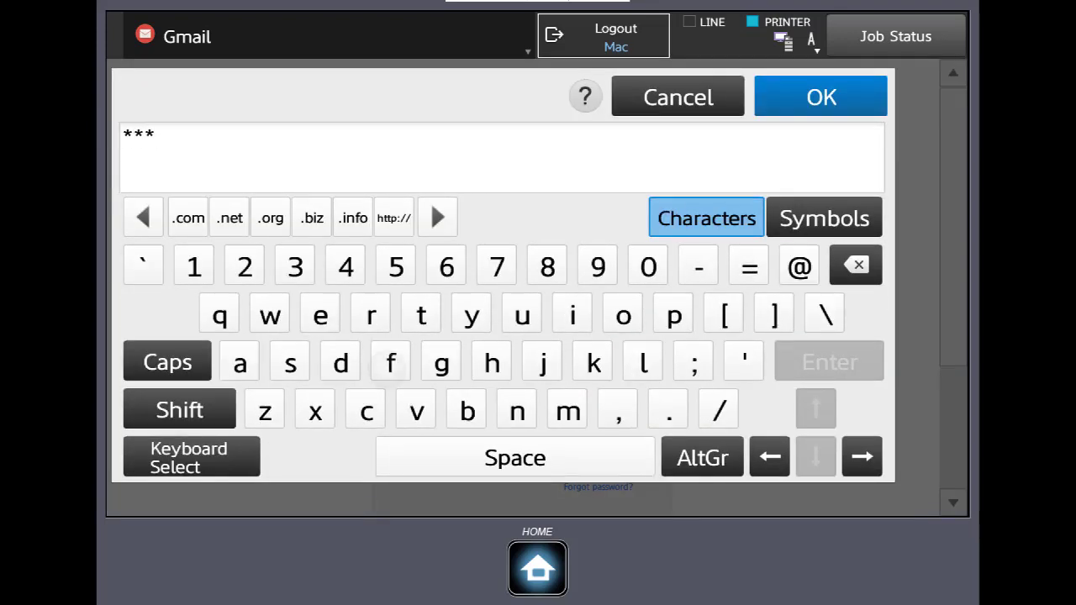
pyautogui.click(647, 266)
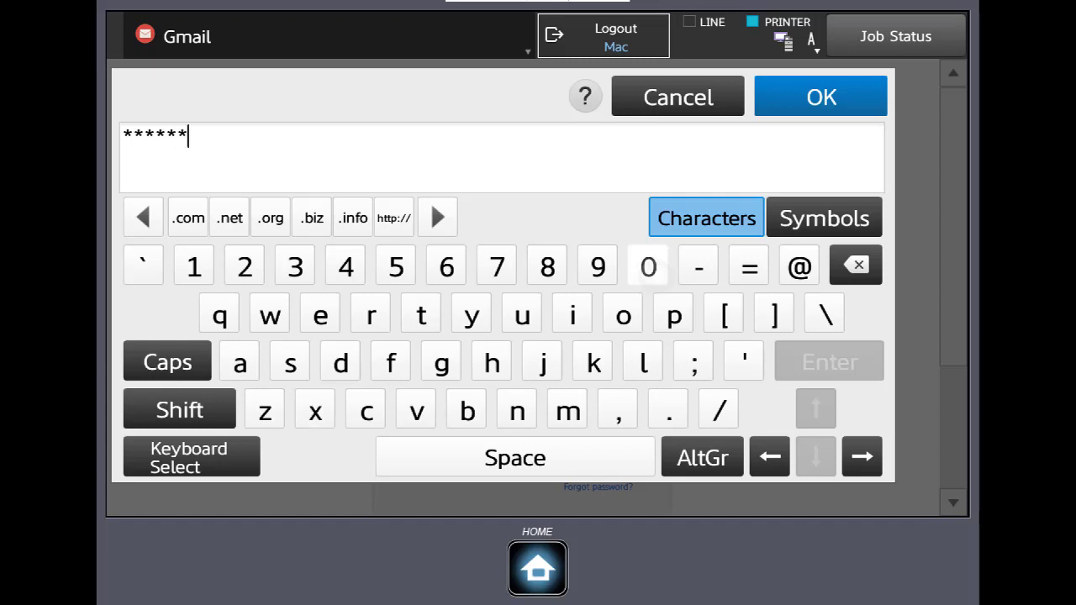
pyautogui.click(821, 96)
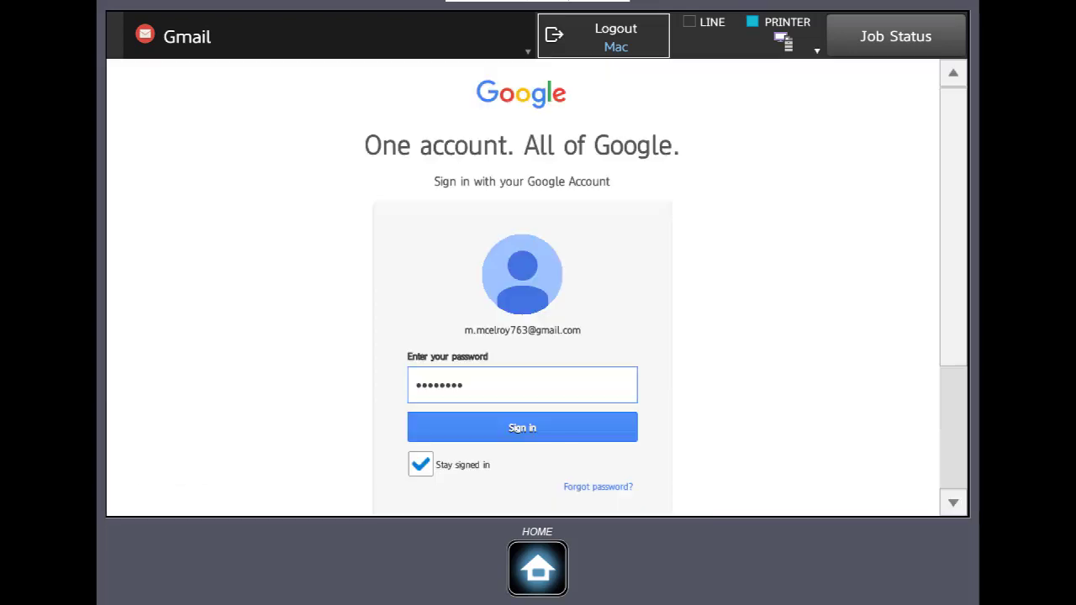
pyautogui.click(521, 427)
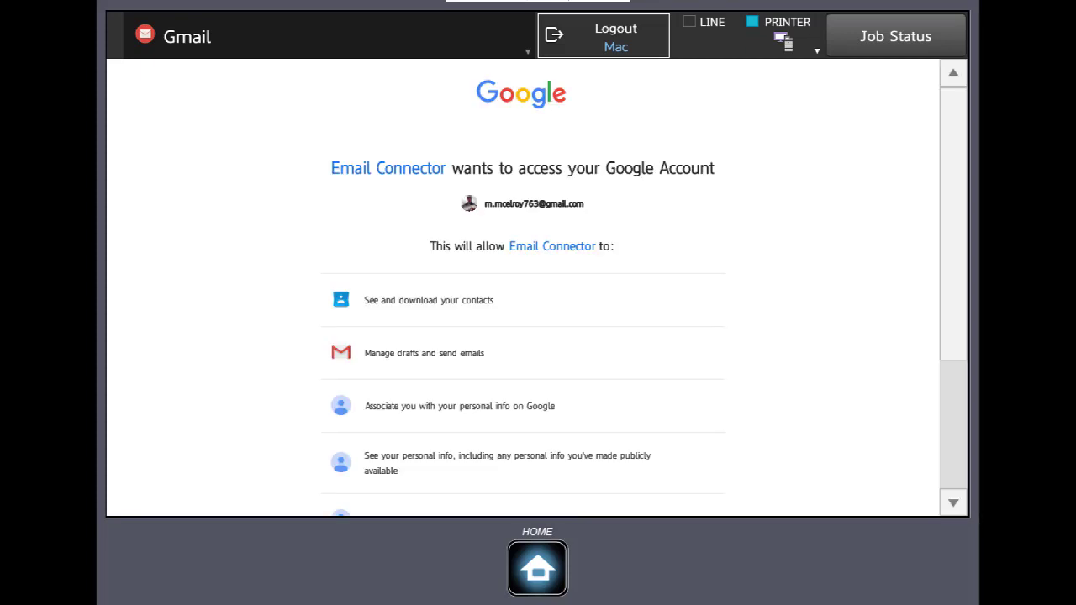
# Step: Allow Email Connector account access, then return from the Gmail send form to Home
pyautogui.scroll(-3)
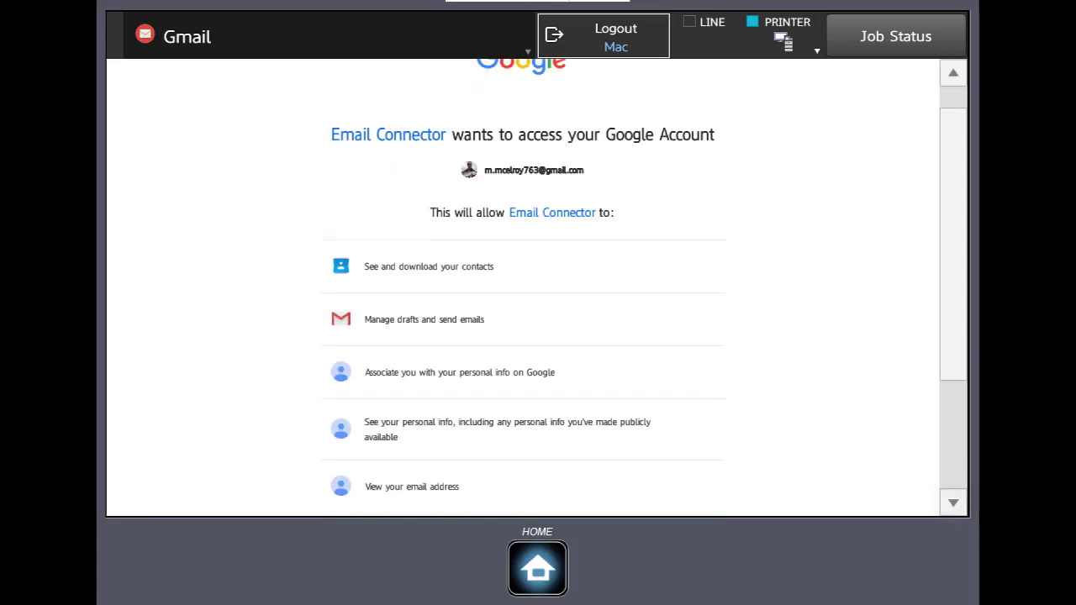
pyautogui.scroll(-3)
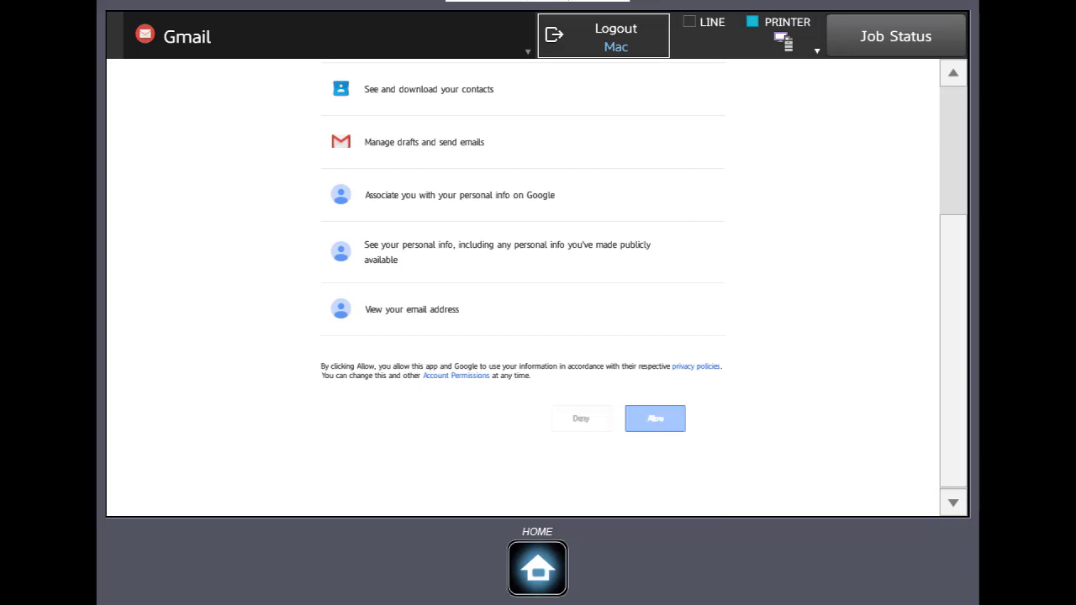
pyautogui.click(656, 417)
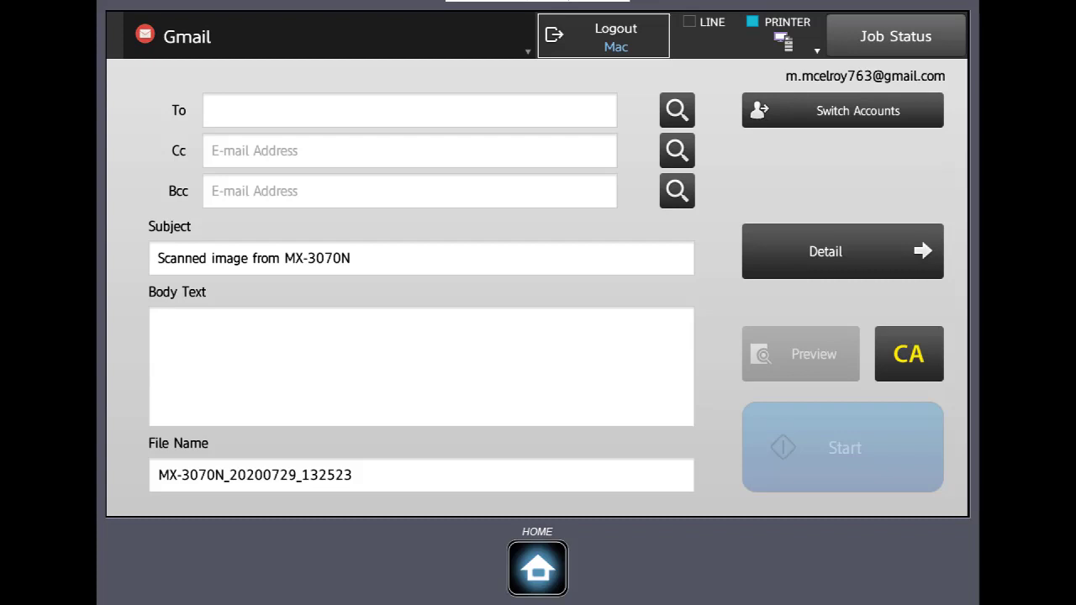
pyautogui.click(539, 568)
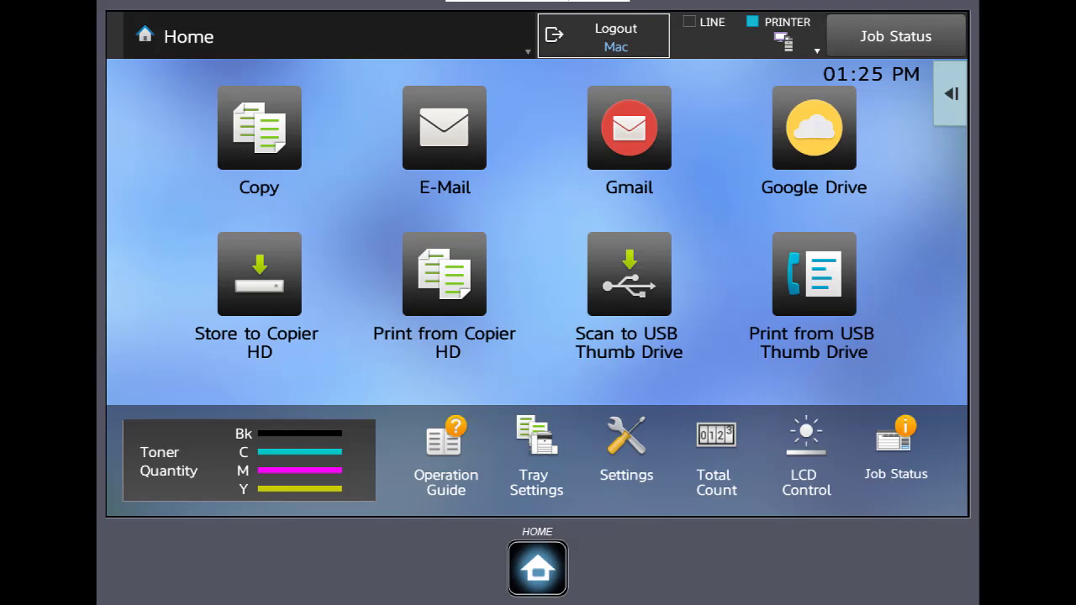
# Step: Launch Google Drive and submit the Google account name
pyautogui.click(814, 128)
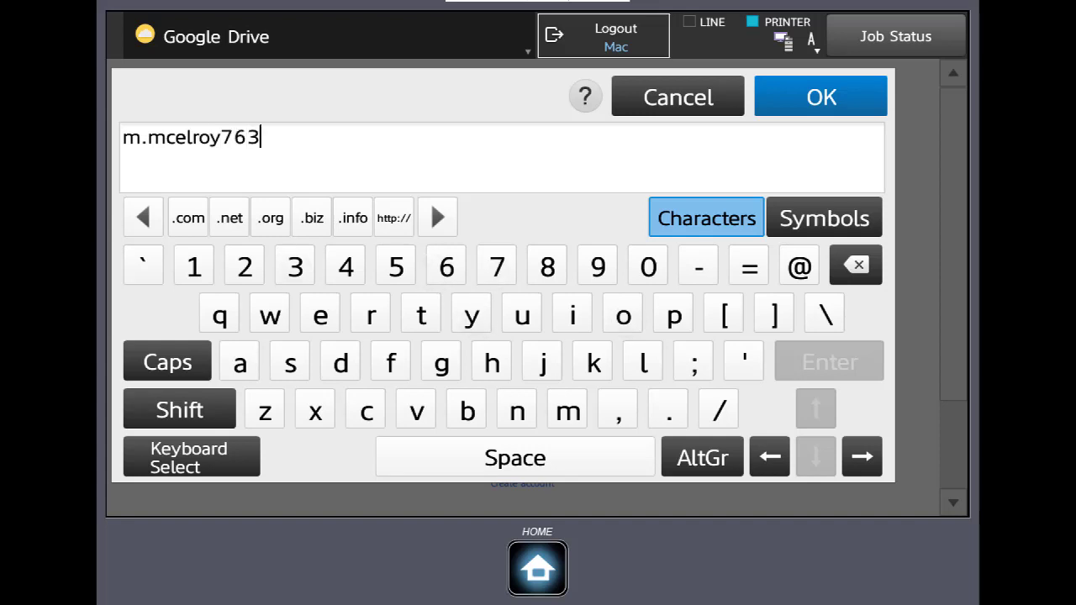
pyautogui.click(821, 96)
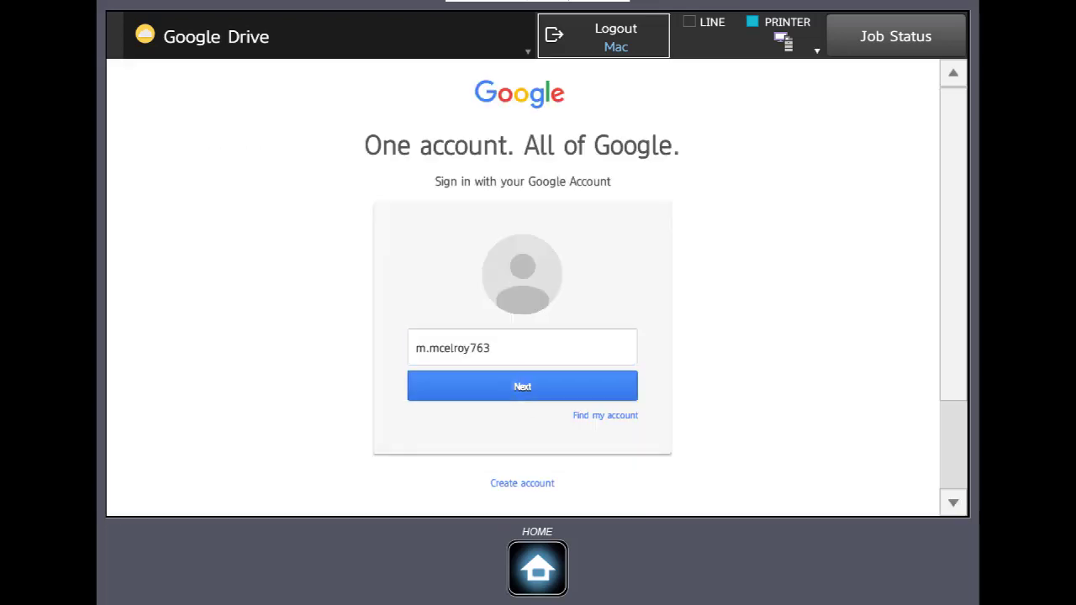
pyautogui.click(521, 385)
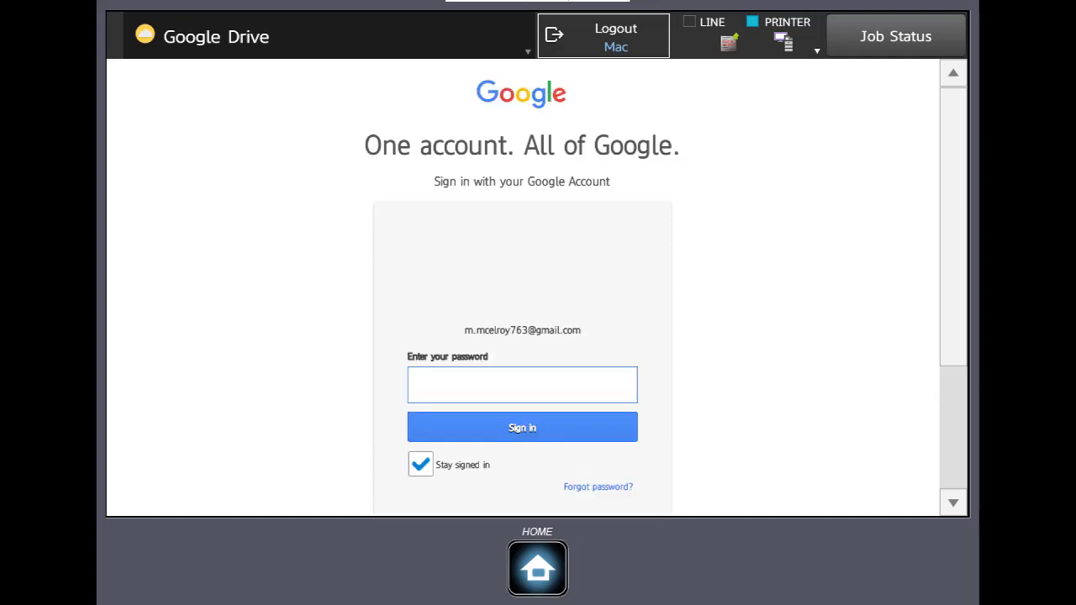
# Step: Enter the Google password and sign in so Cloud Connector requests access
pyautogui.click(521, 383)
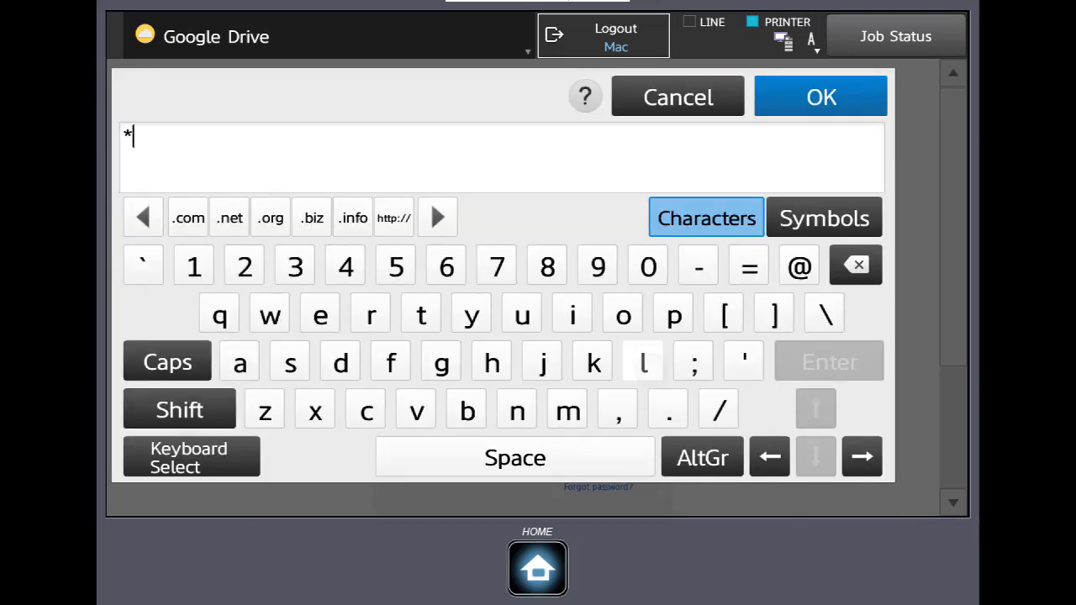
pyautogui.click(314, 411)
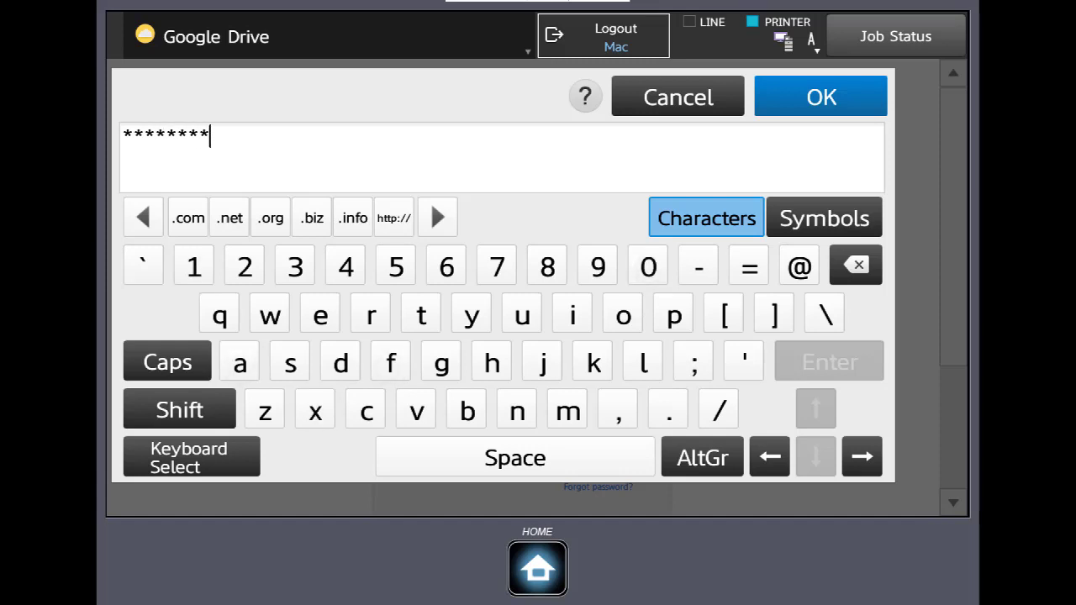
pyautogui.click(821, 95)
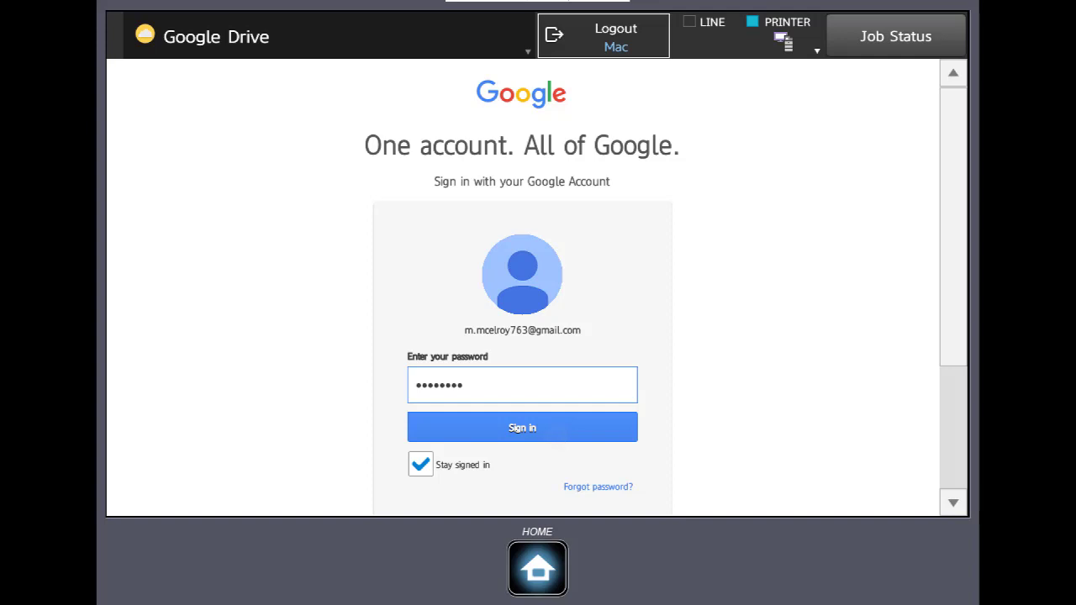
pyautogui.click(522, 427)
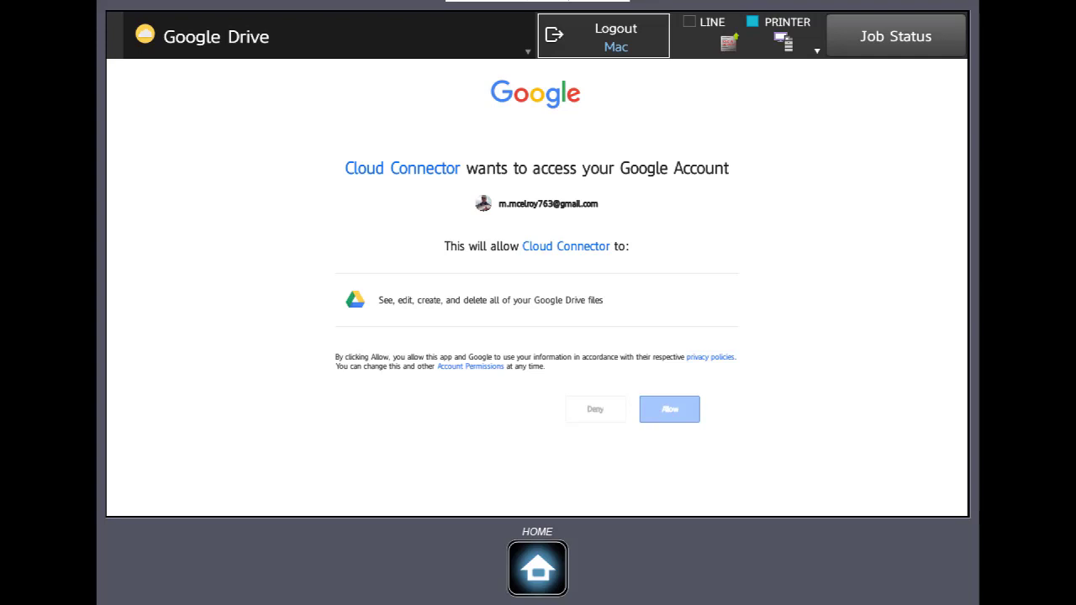
# Step: Allow Cloud Connector access to Google Drive, then log out of the copier
pyautogui.click(670, 408)
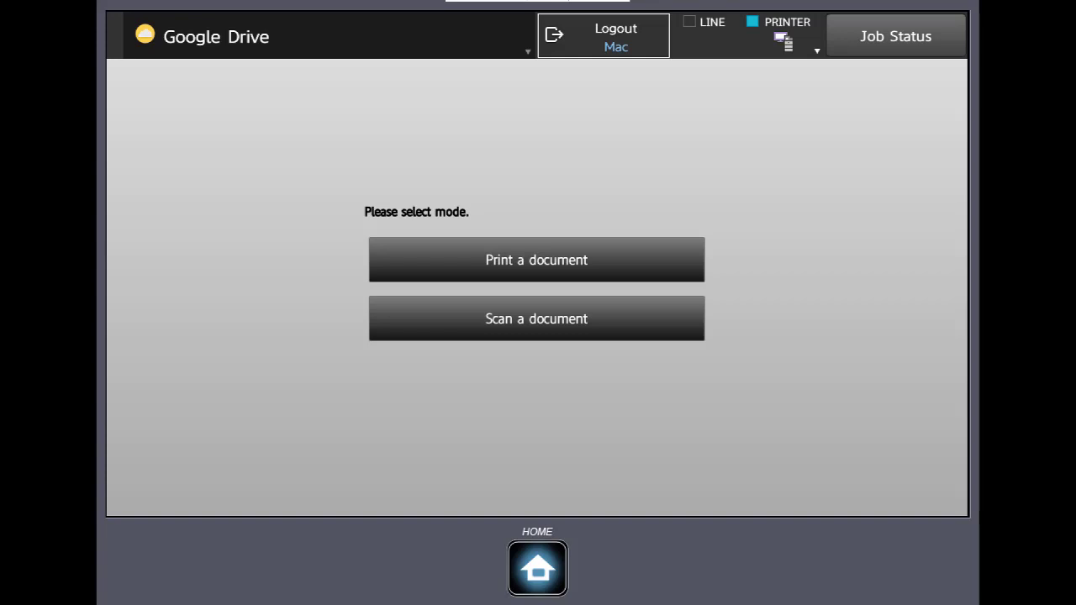
pyautogui.click(538, 568)
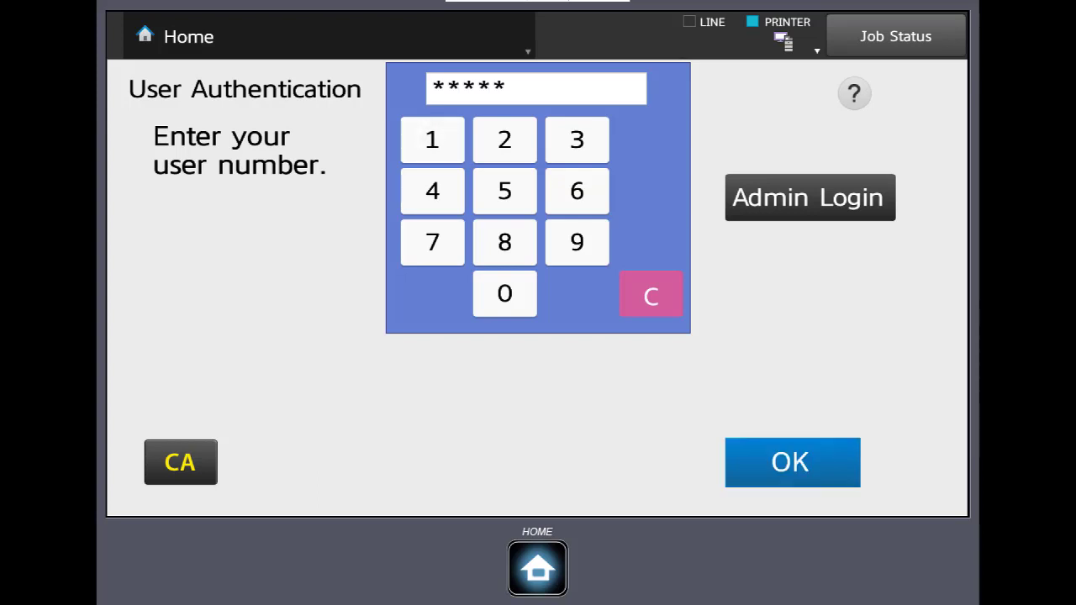
# Step: Submit the user number, confirm Gmail is still signed in, and return Home
pyautogui.click(790, 461)
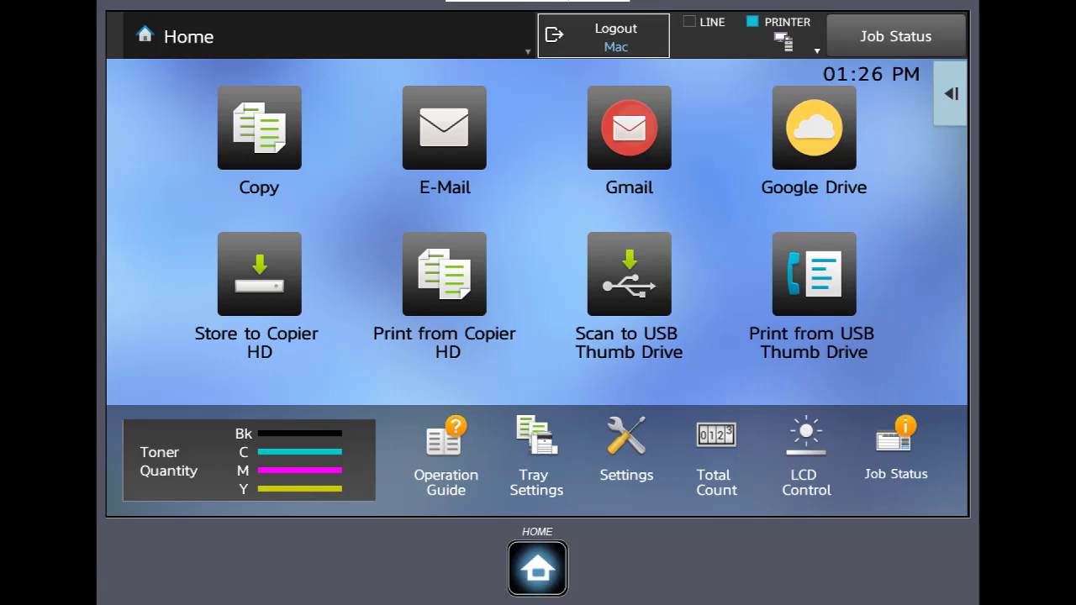
pyautogui.click(629, 128)
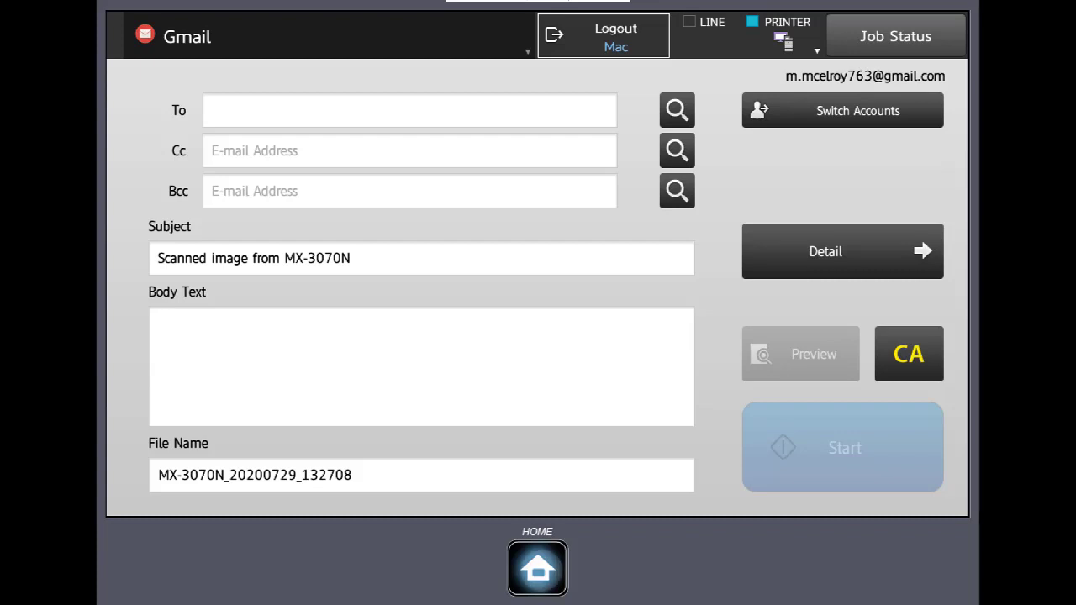
pyautogui.click(539, 568)
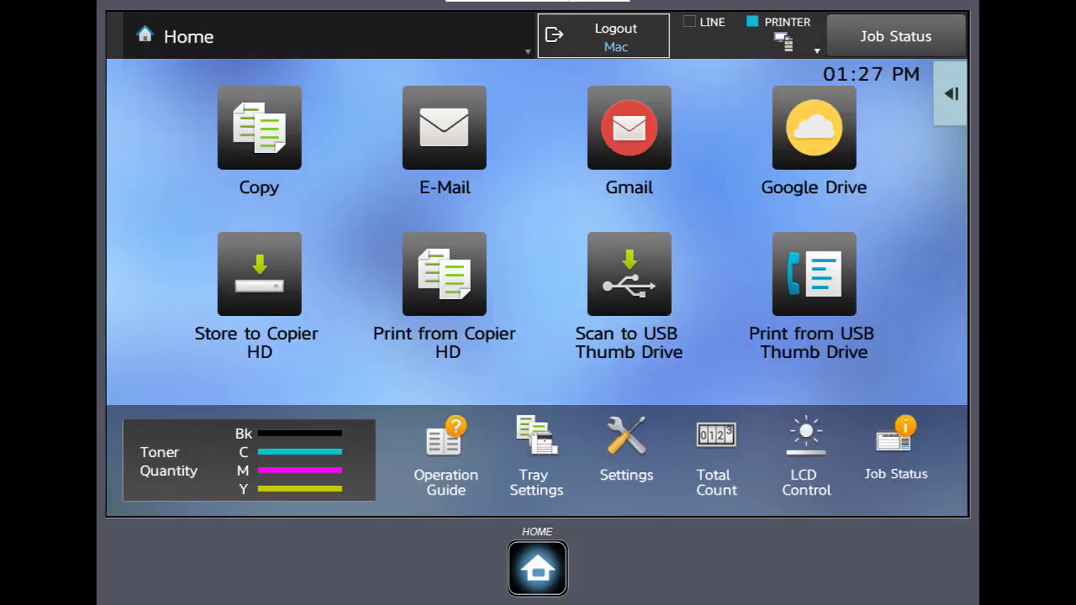
# Step: Check Google Drive's saved login, then view Allfax's Contact page in the browser
pyautogui.click(814, 128)
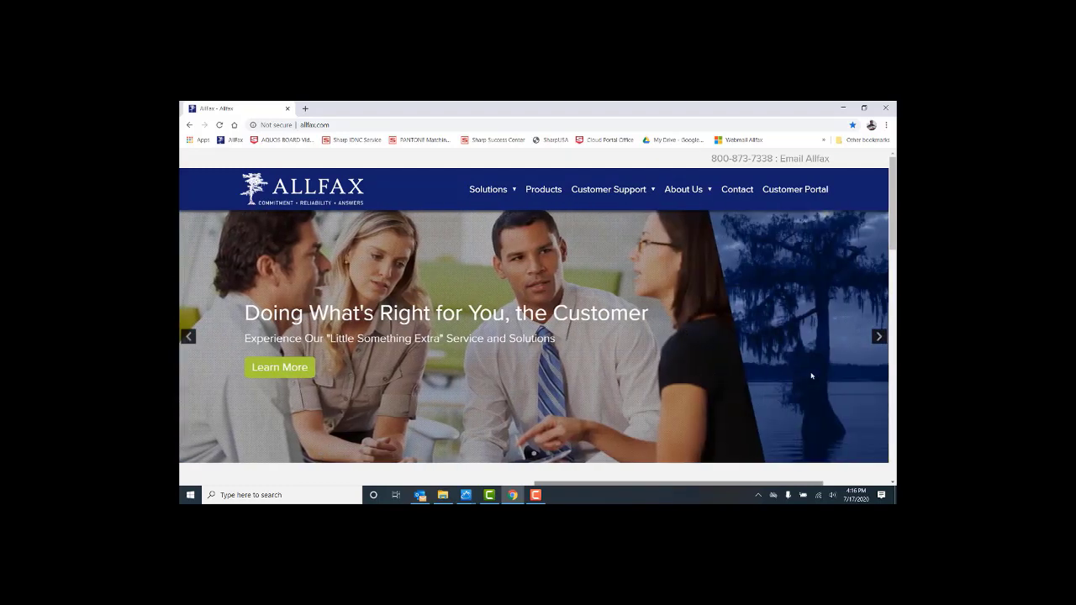
pyautogui.click(737, 189)
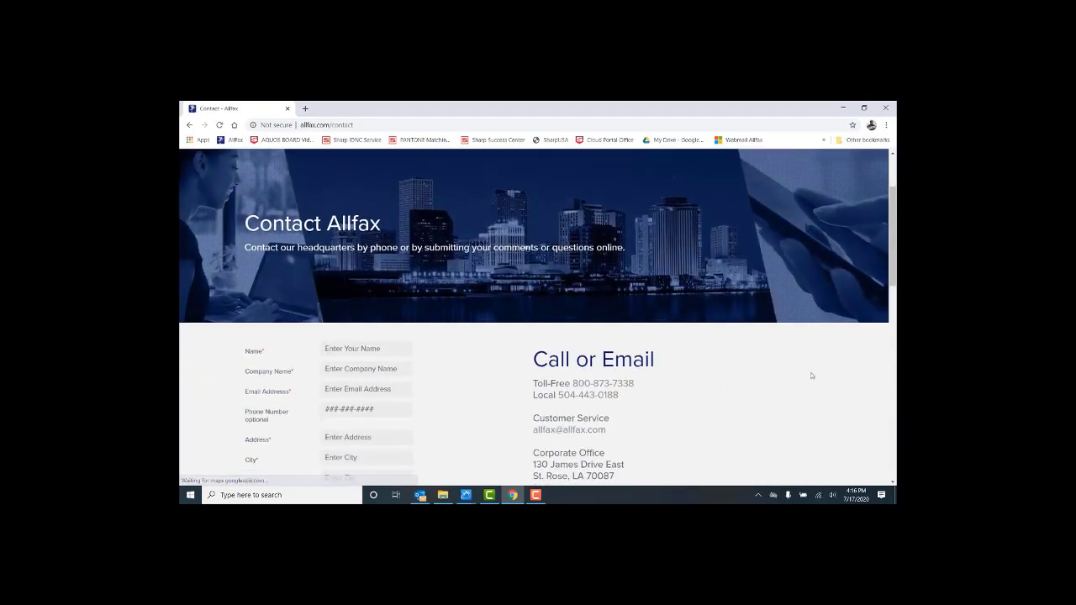
pyautogui.scroll(-3)
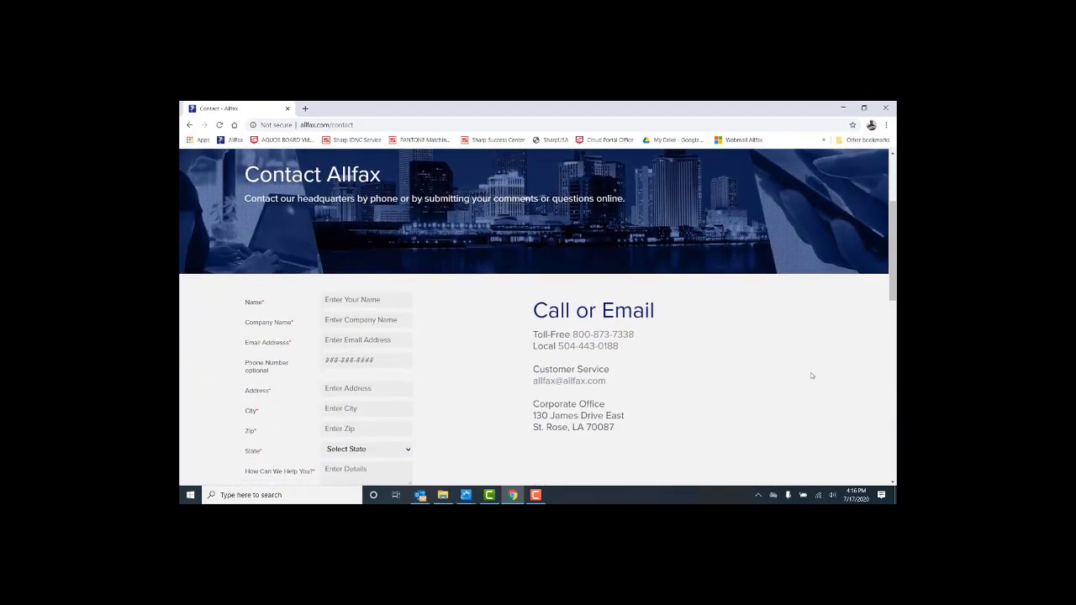